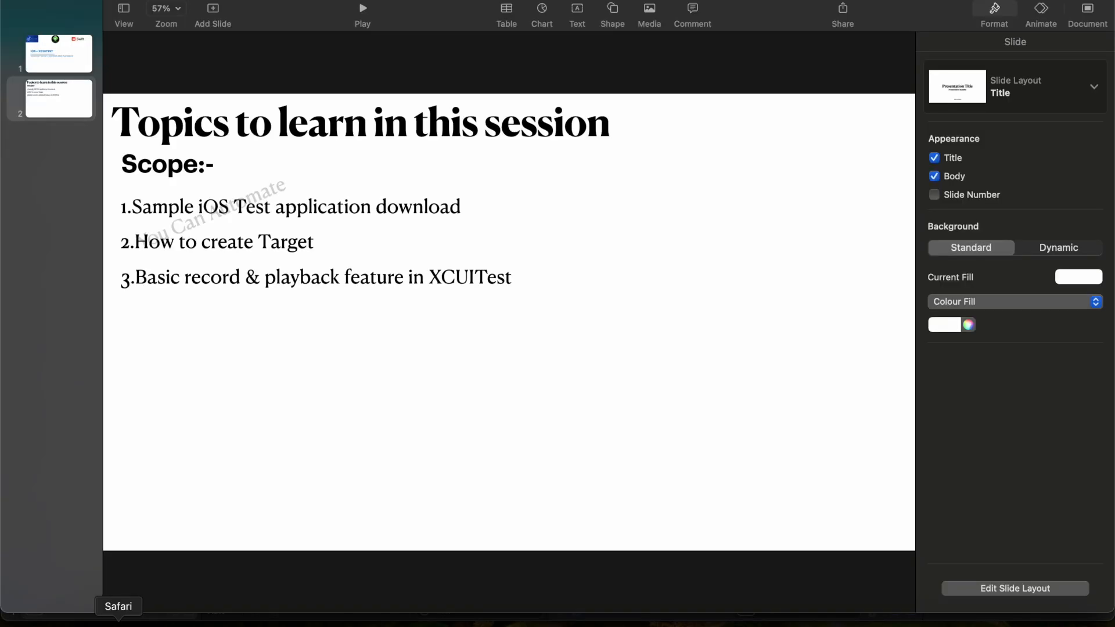
# Switch to Safari on the appium/ios-uicatalog repo and show its Code clone options
pyautogui.click(117, 606)
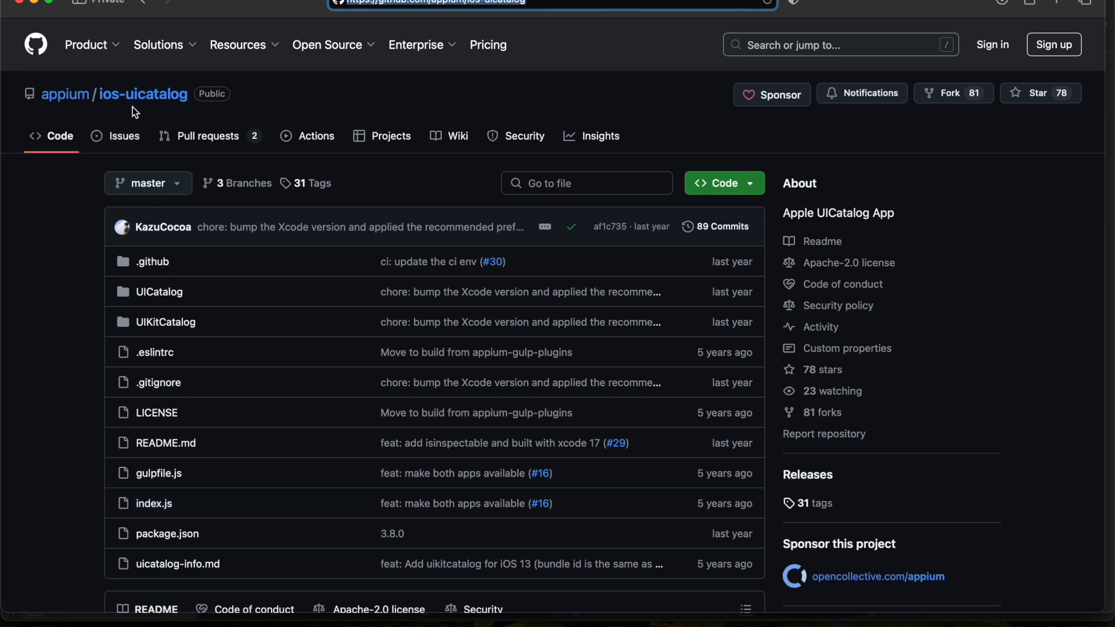
pyautogui.moveTo(253, 158)
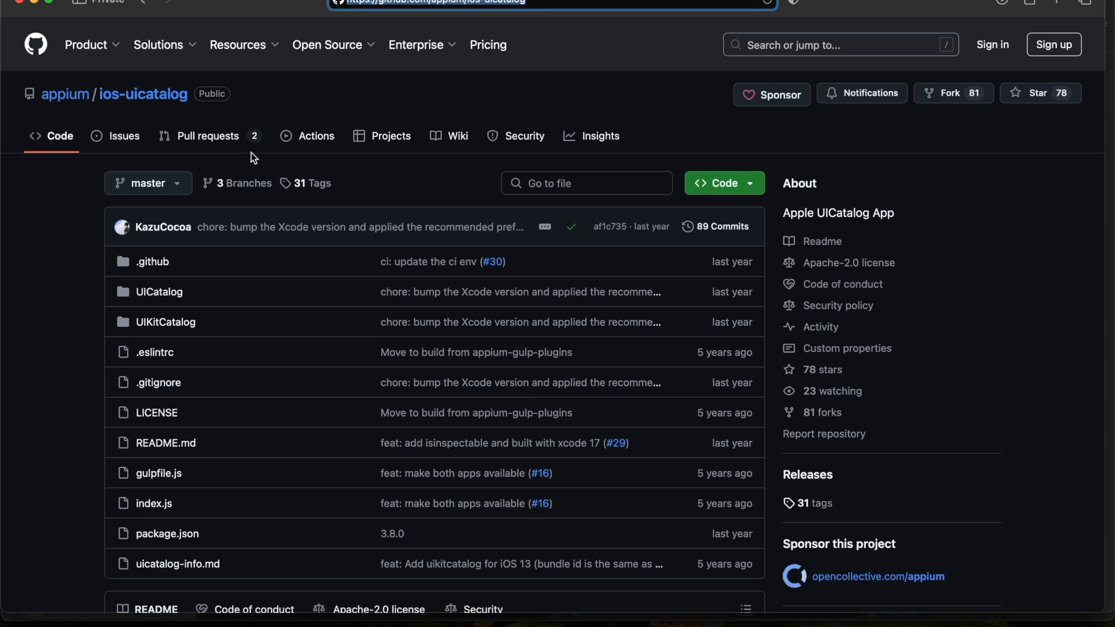
pyautogui.moveTo(472, 96)
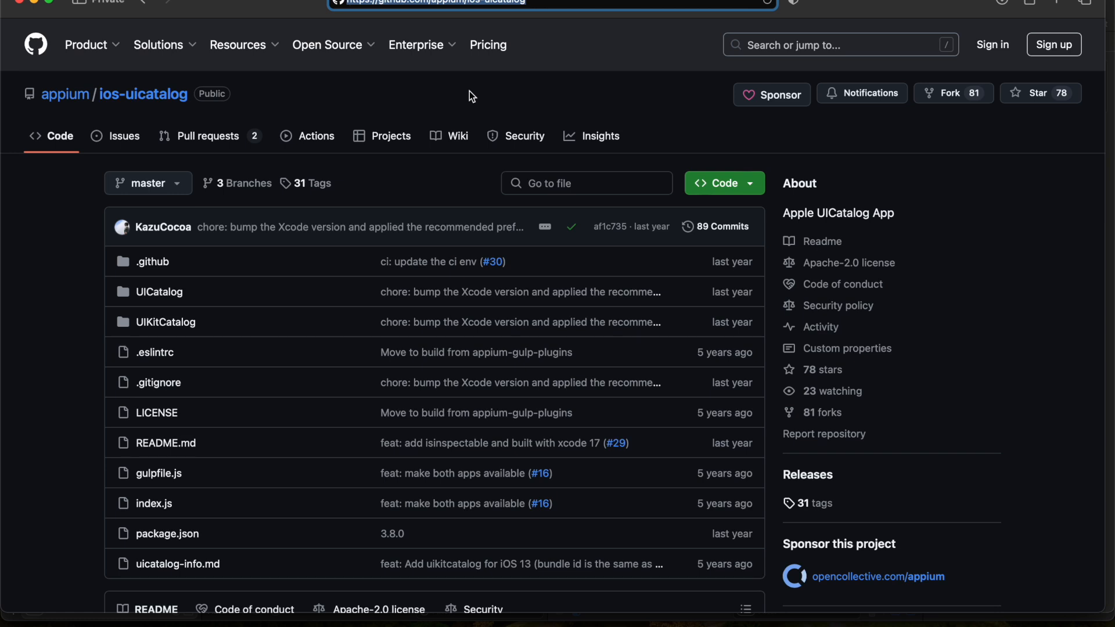
pyautogui.moveTo(653, 109)
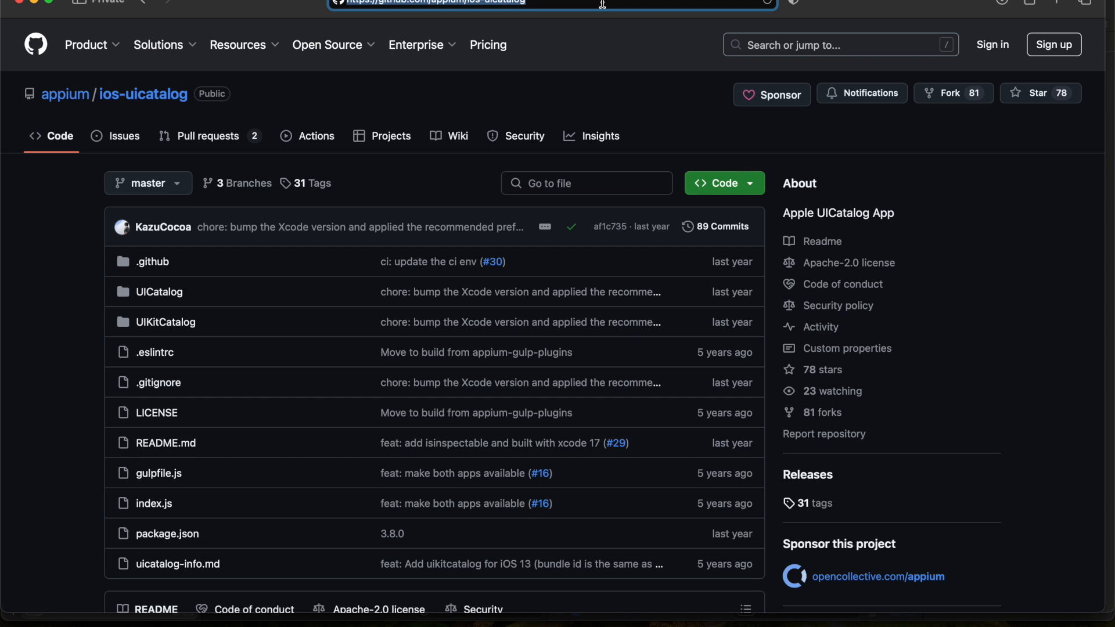
pyautogui.click(717, 182)
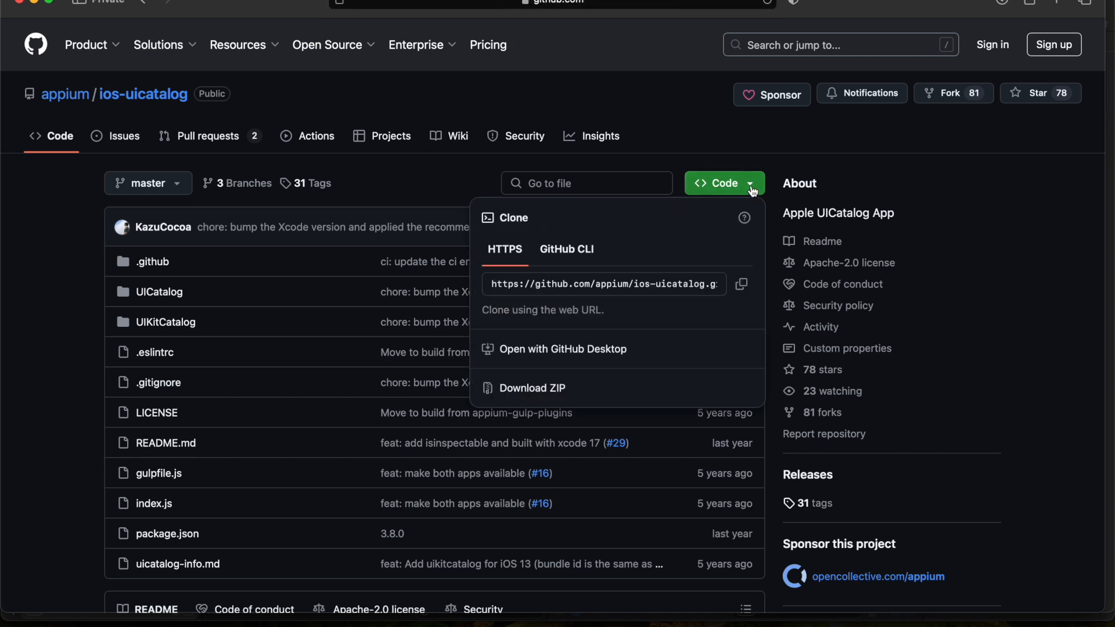
pyautogui.moveTo(672, 241)
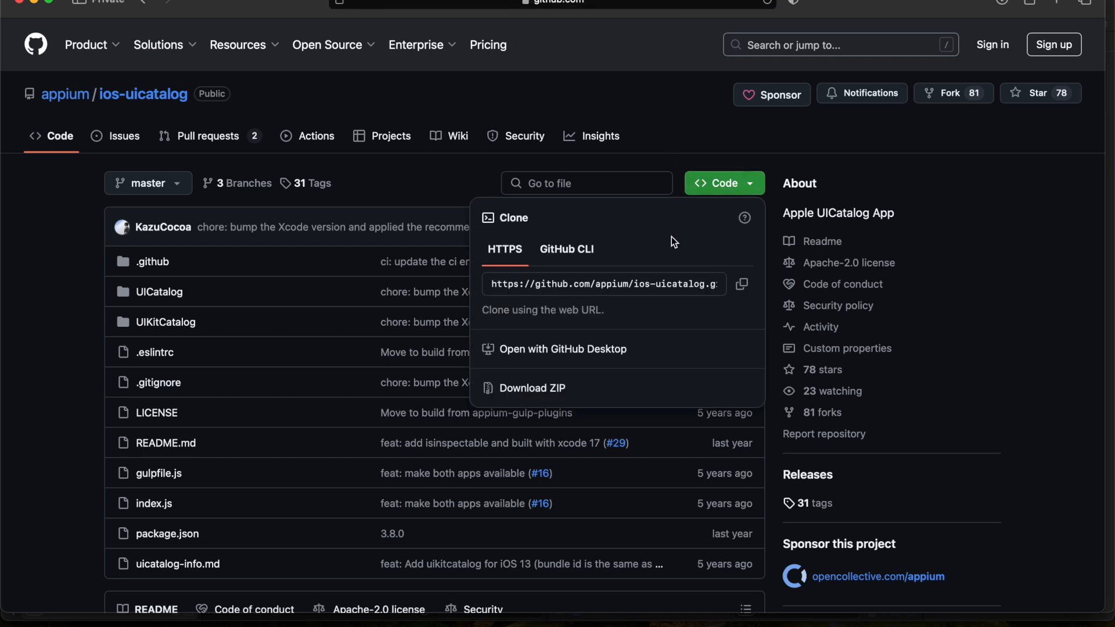
pyautogui.moveTo(652, 116)
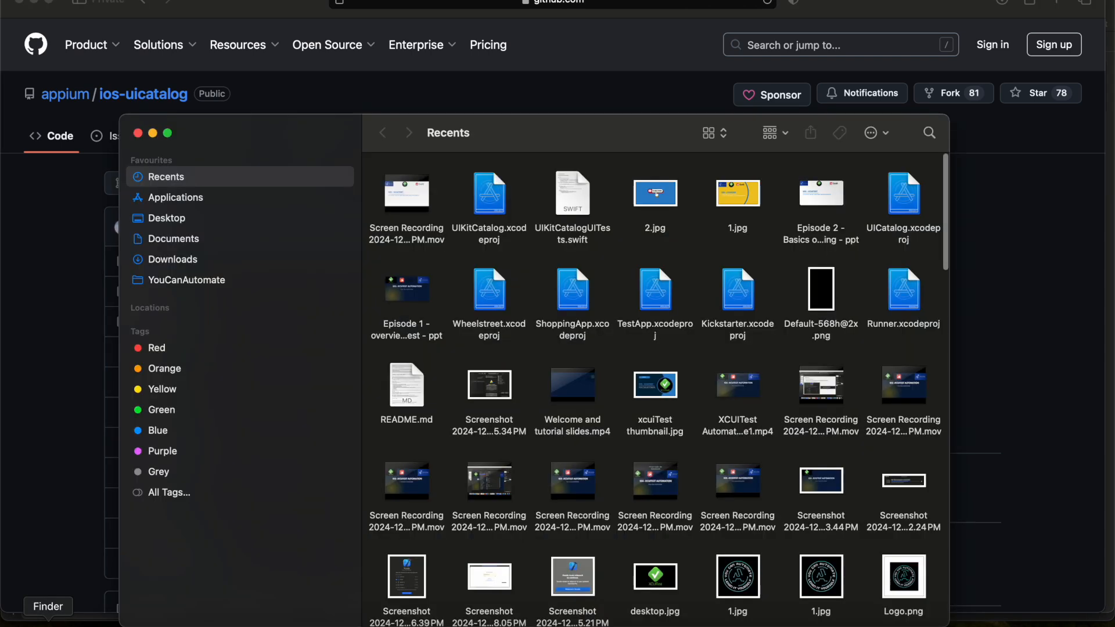
# Browse YouCanAutomate > repository > ios-uicatalog-master > UIKitCatalog and right-click UIKitCatalog.xcodeproj
pyautogui.click(186, 280)
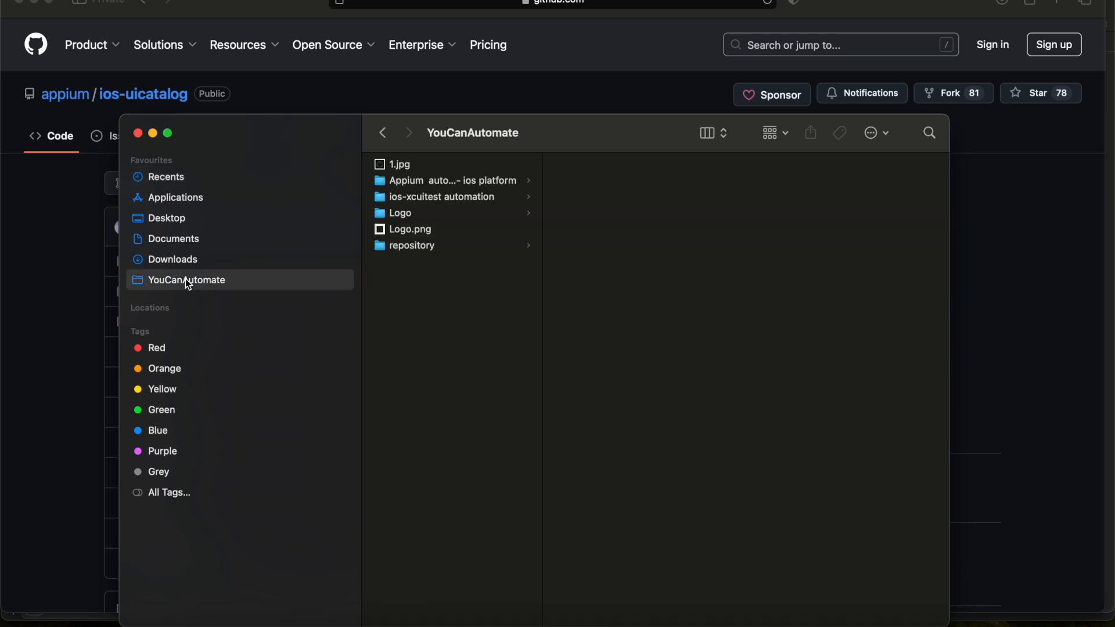
pyautogui.click(412, 245)
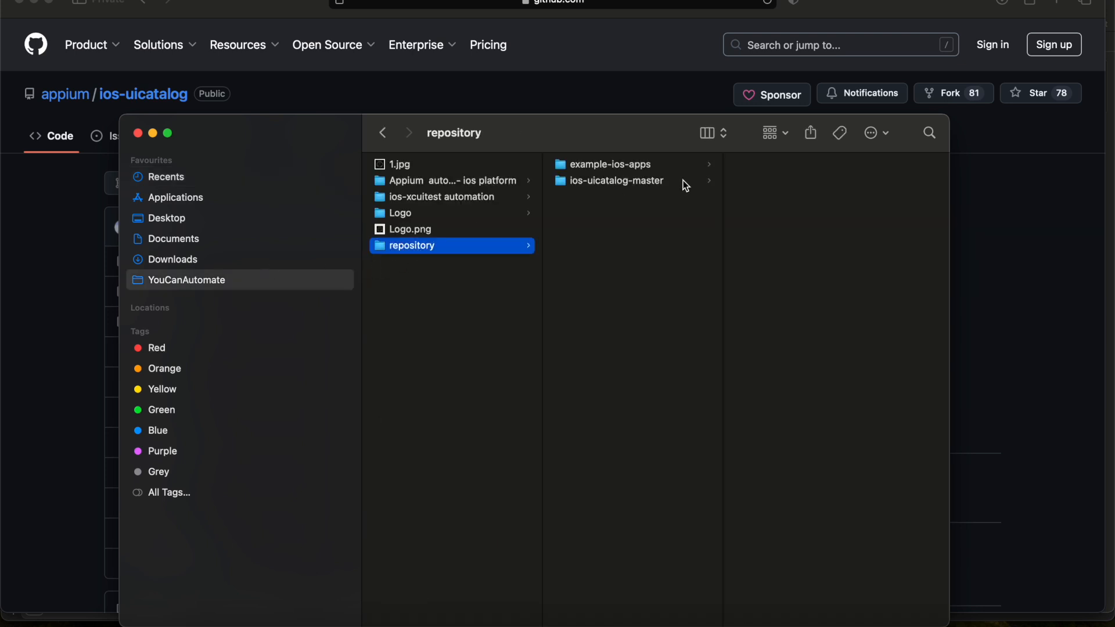
pyautogui.click(615, 180)
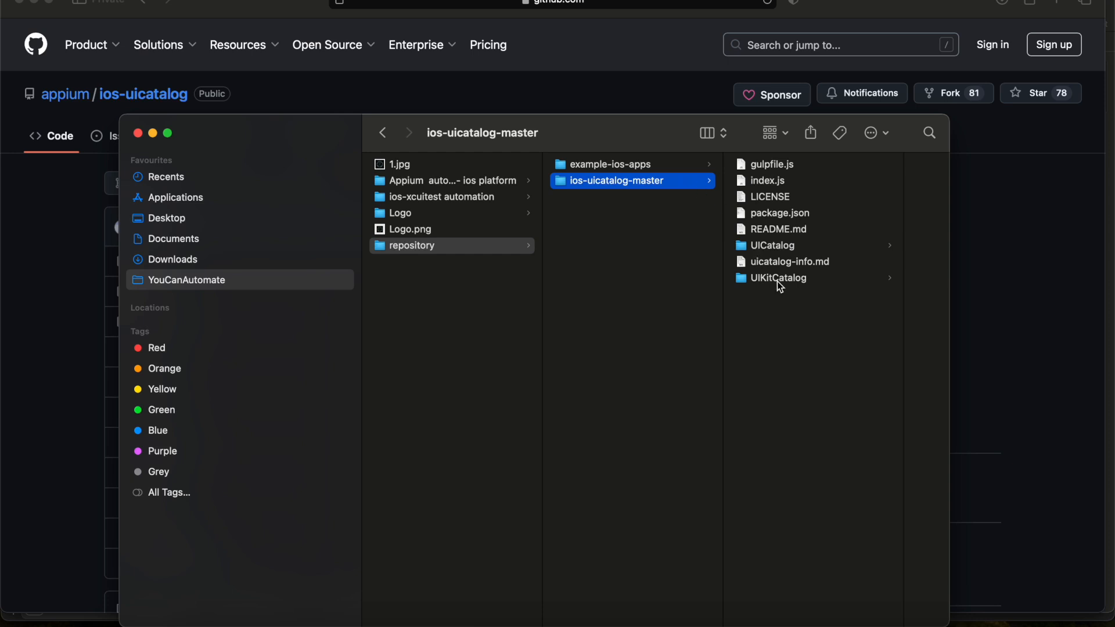
pyautogui.click(776, 277)
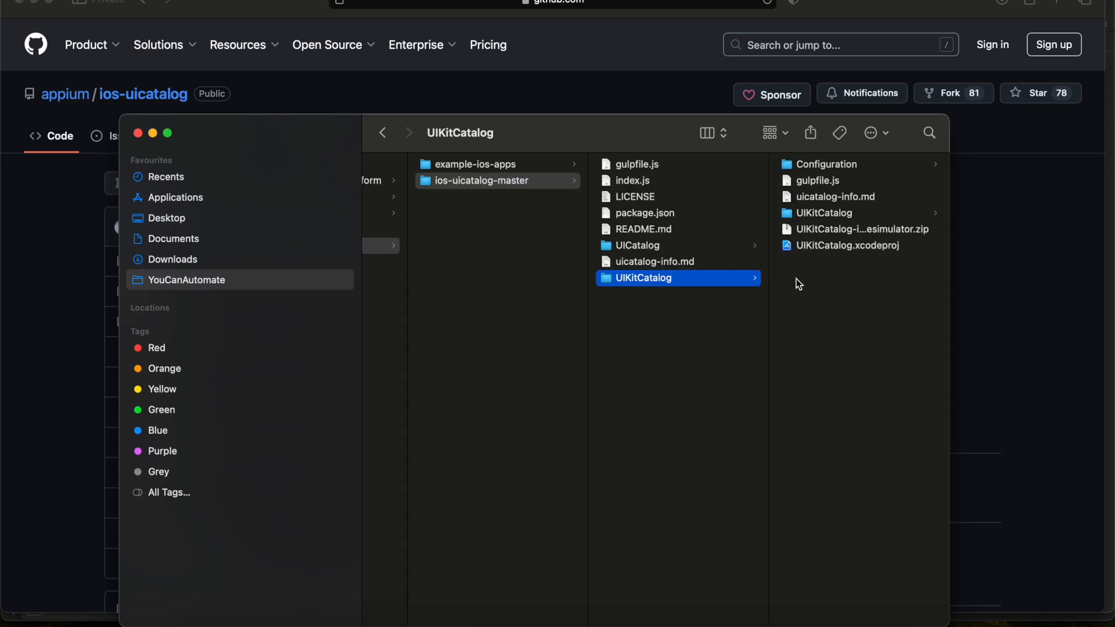
pyautogui.moveTo(810, 259)
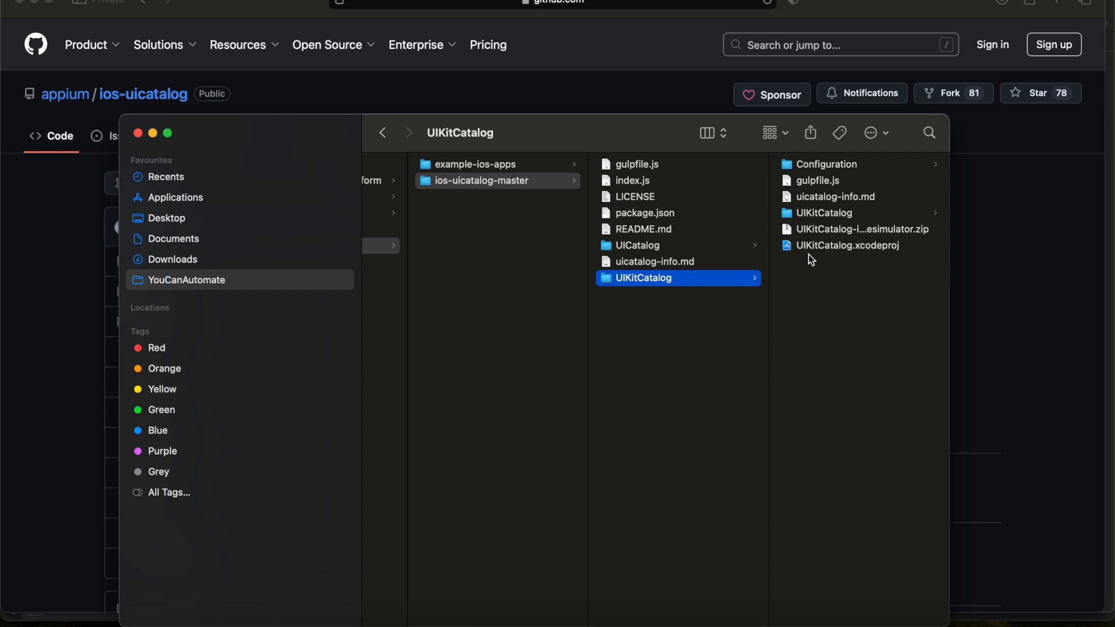
pyautogui.moveTo(852, 257)
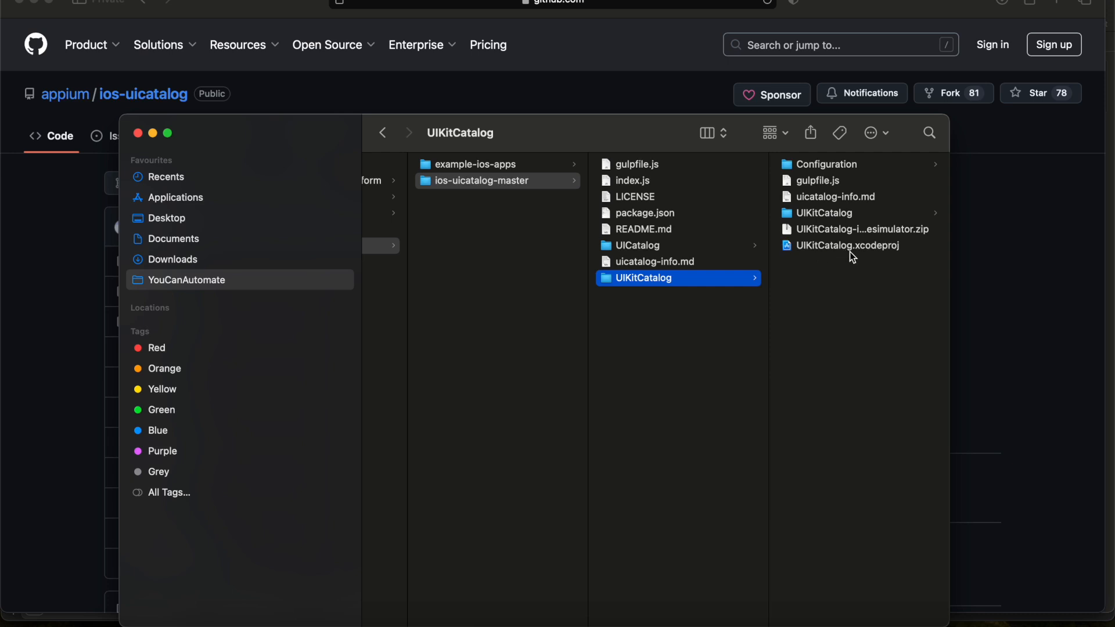
pyautogui.moveTo(871, 256)
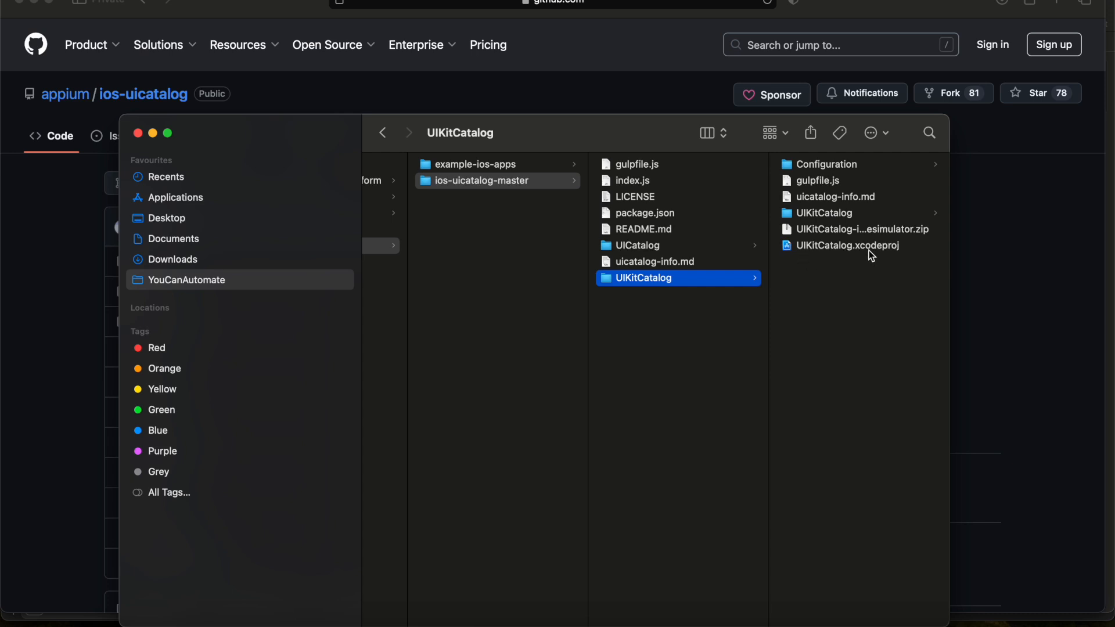
pyautogui.click(845, 245)
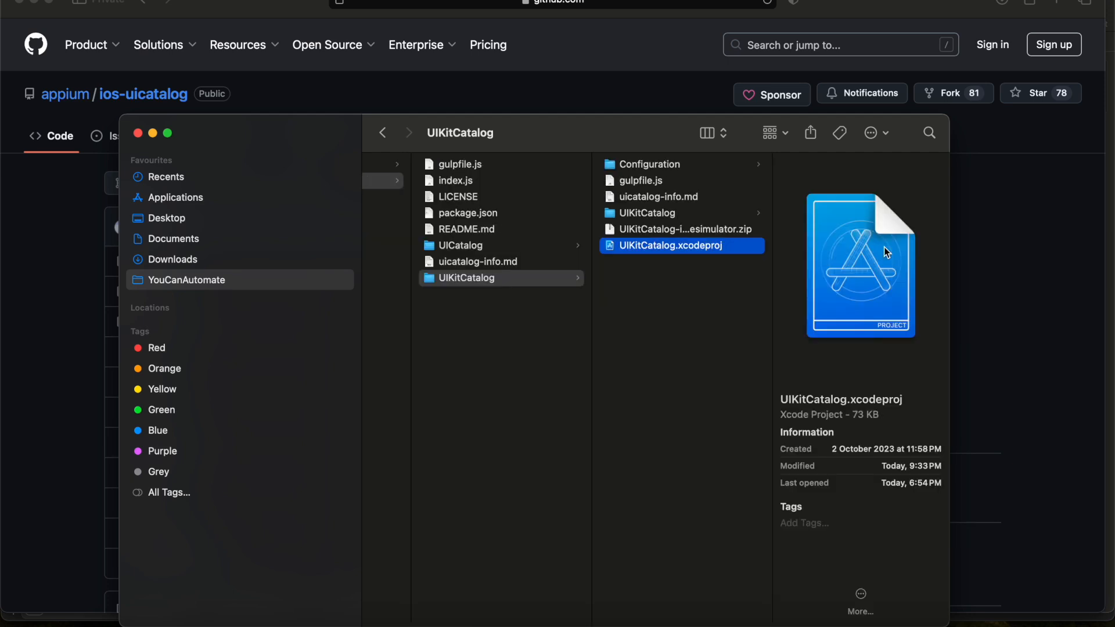
pyautogui.rightClick(681, 244)
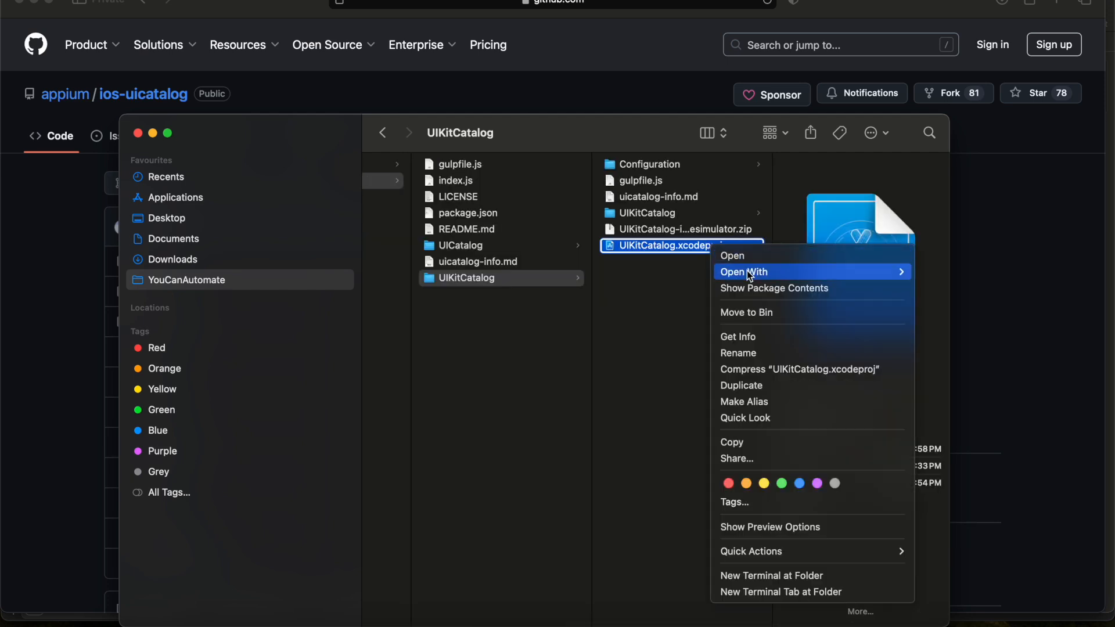
# Open UIKitCatalog.xcodeproj in Xcode and expand its project navigator tree
pyautogui.click(731, 255)
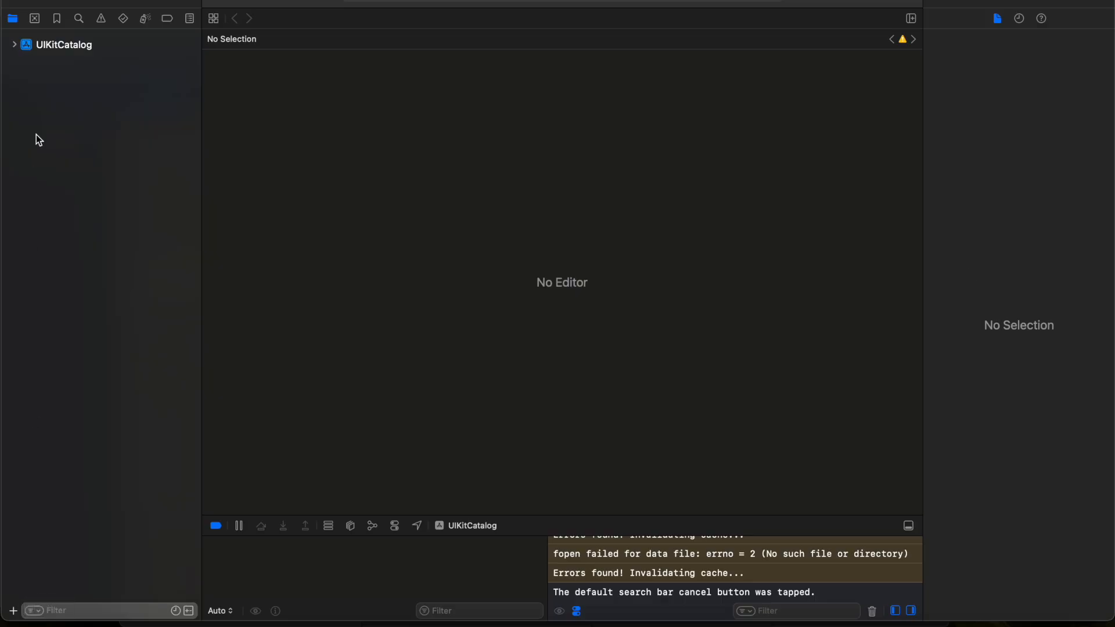
pyautogui.moveTo(31, 60)
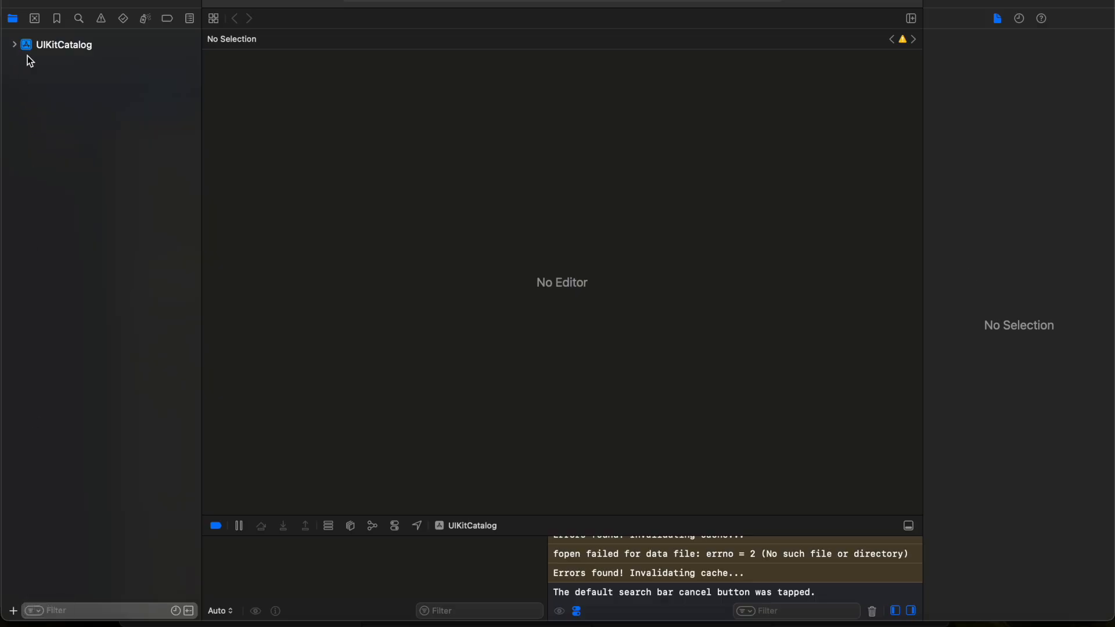
pyautogui.moveTo(12, 57)
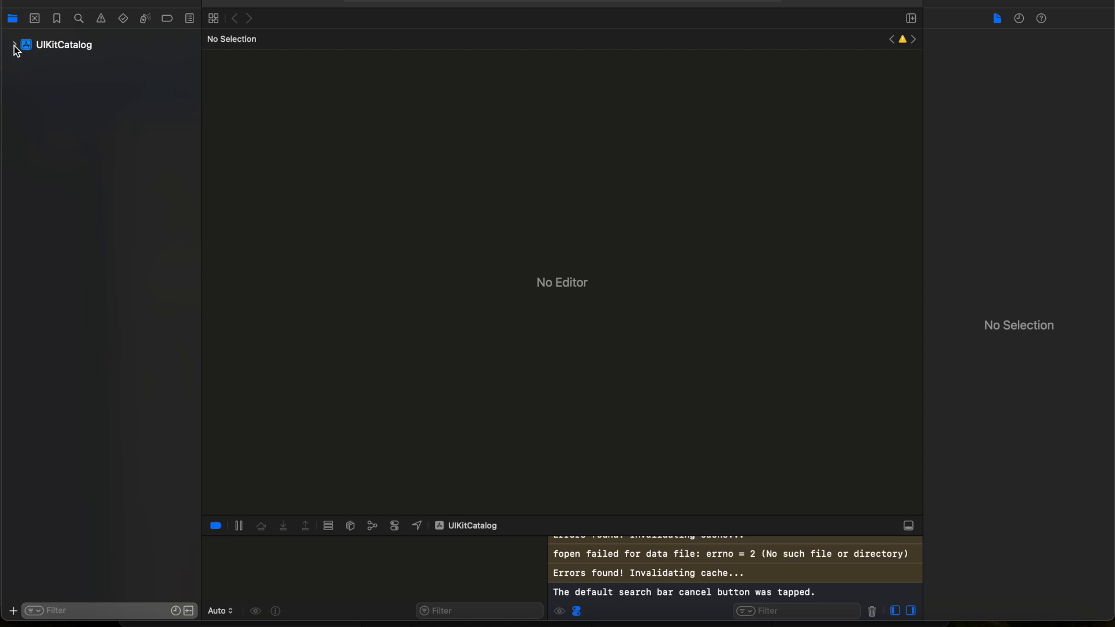
pyautogui.click(13, 44)
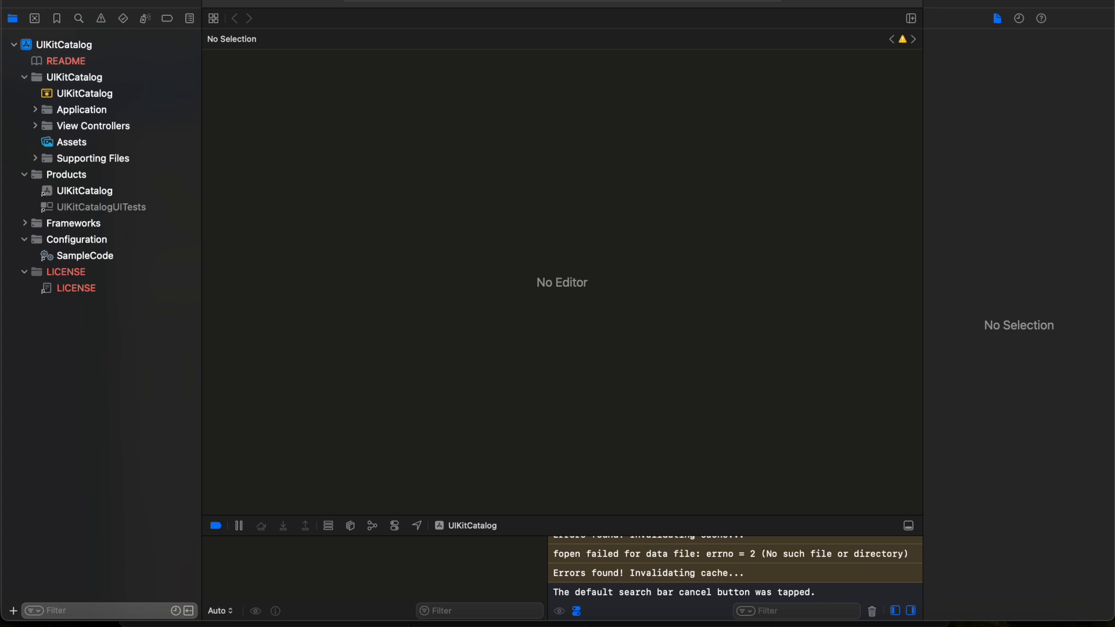
pyautogui.moveTo(111, 42)
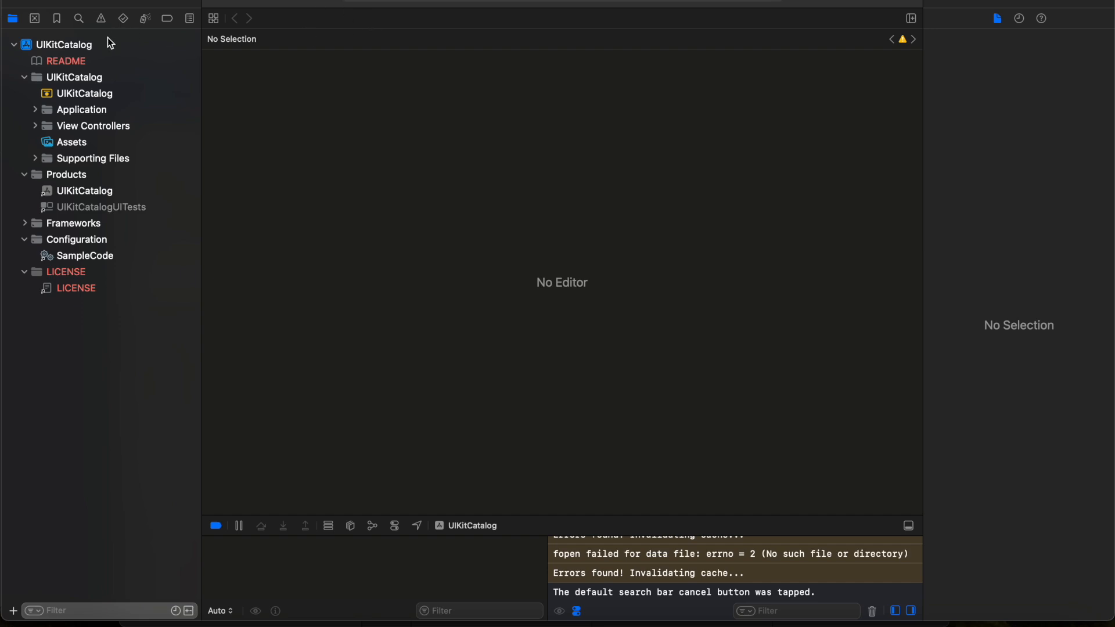
pyautogui.moveTo(405, 115)
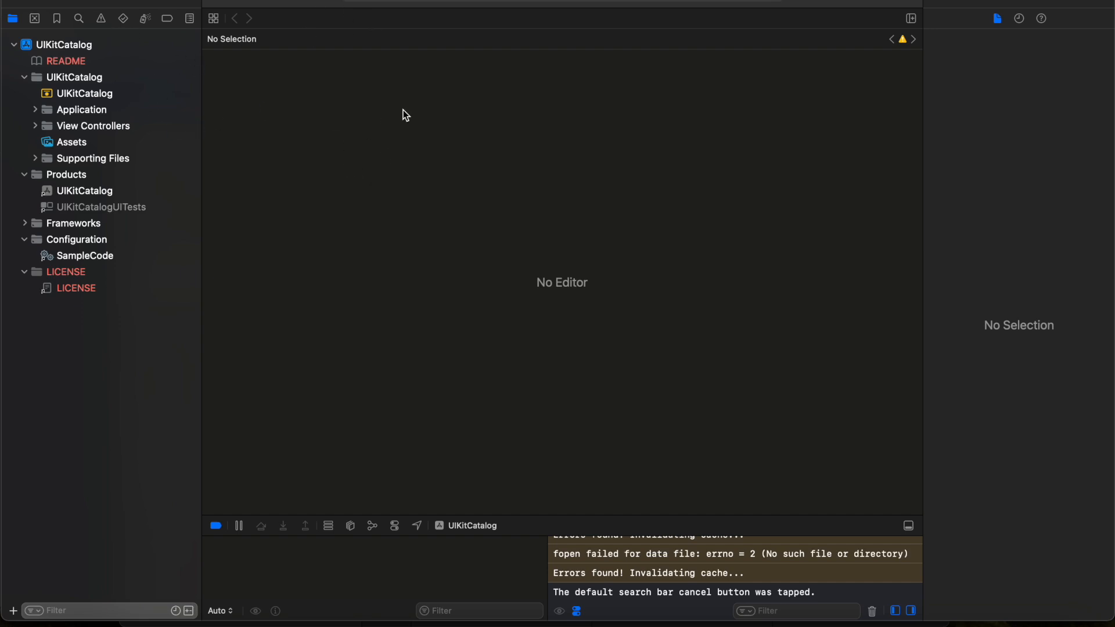
pyautogui.moveTo(608, 18)
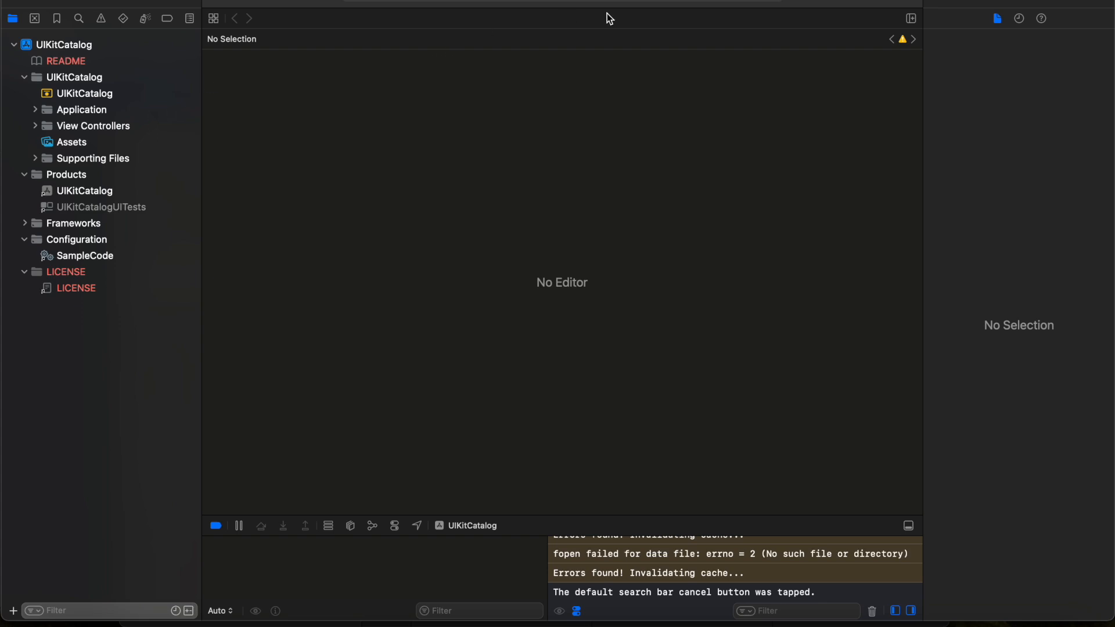
pyautogui.moveTo(703, 5)
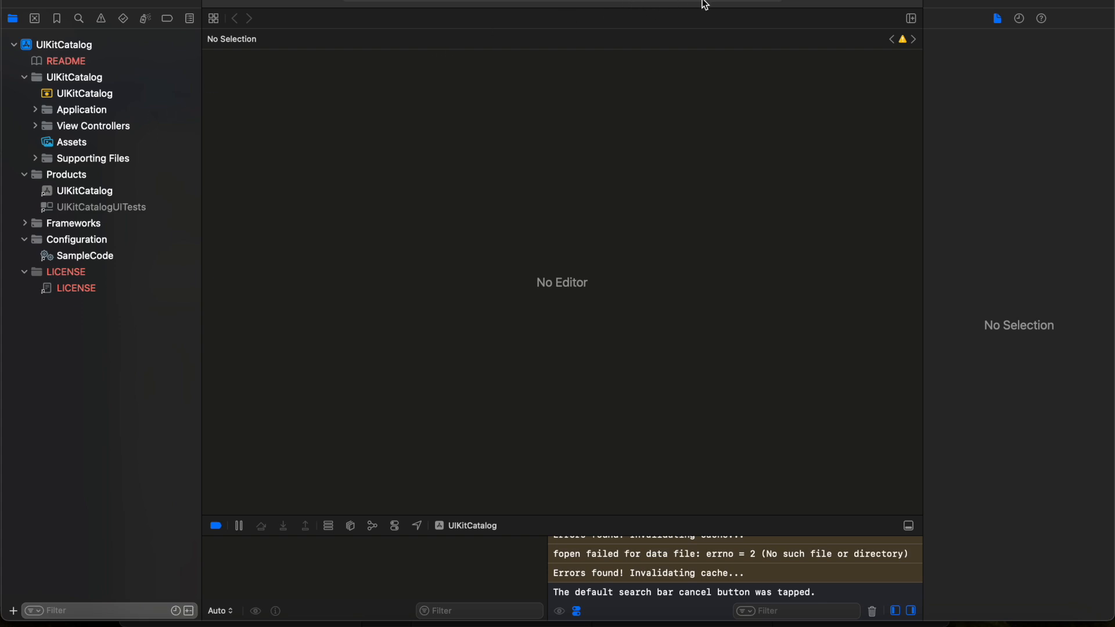
pyautogui.moveTo(655, 5)
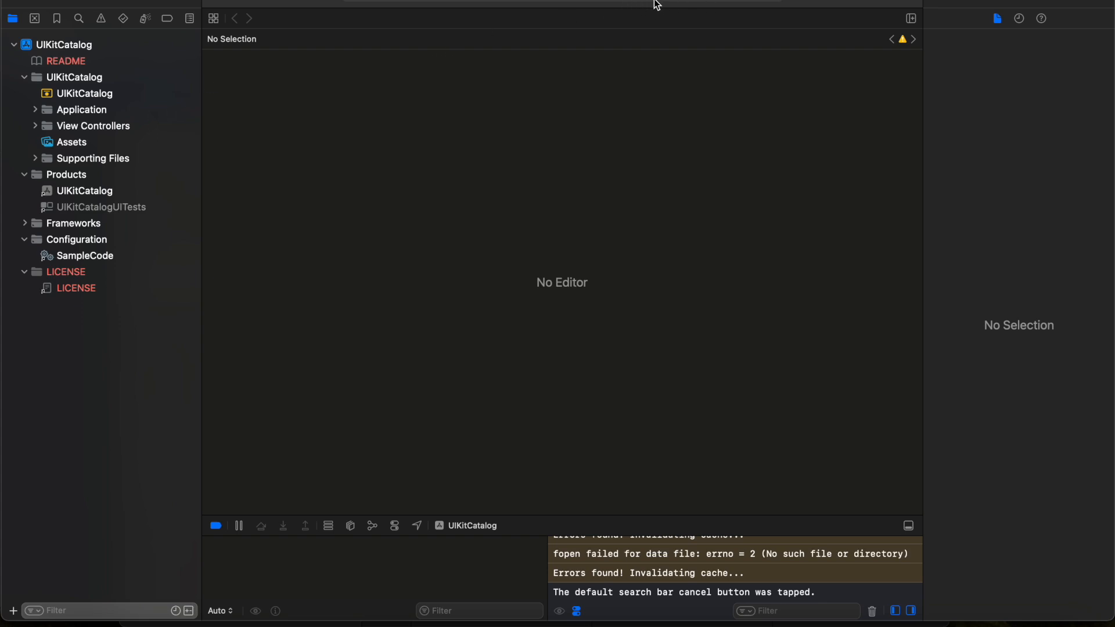
pyautogui.moveTo(770, 5)
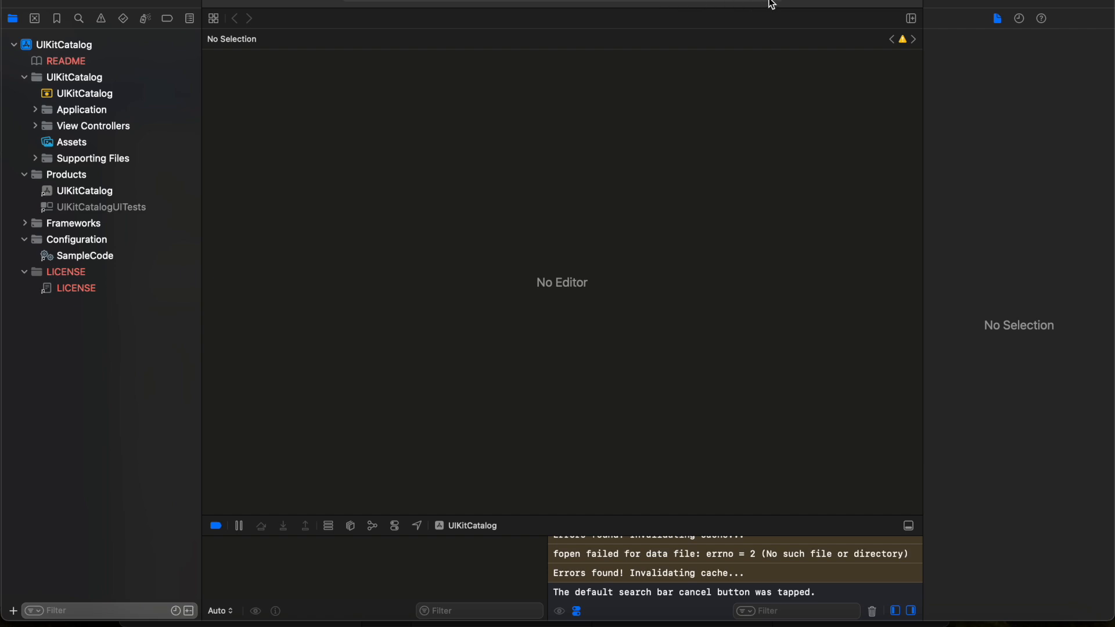
pyautogui.moveTo(700, 5)
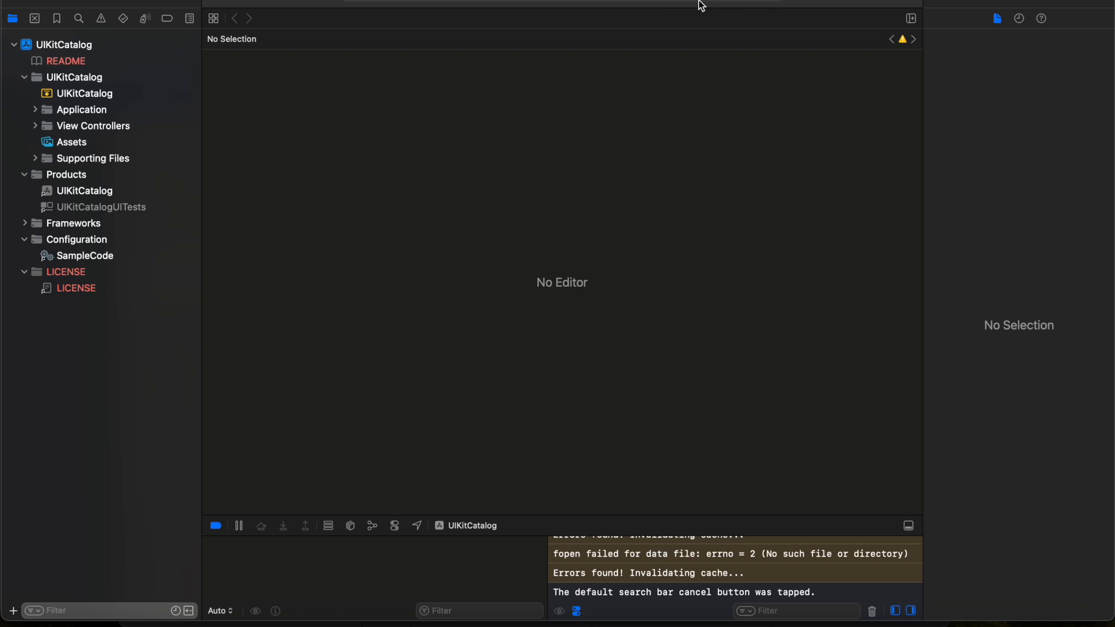
pyautogui.moveTo(169, 15)
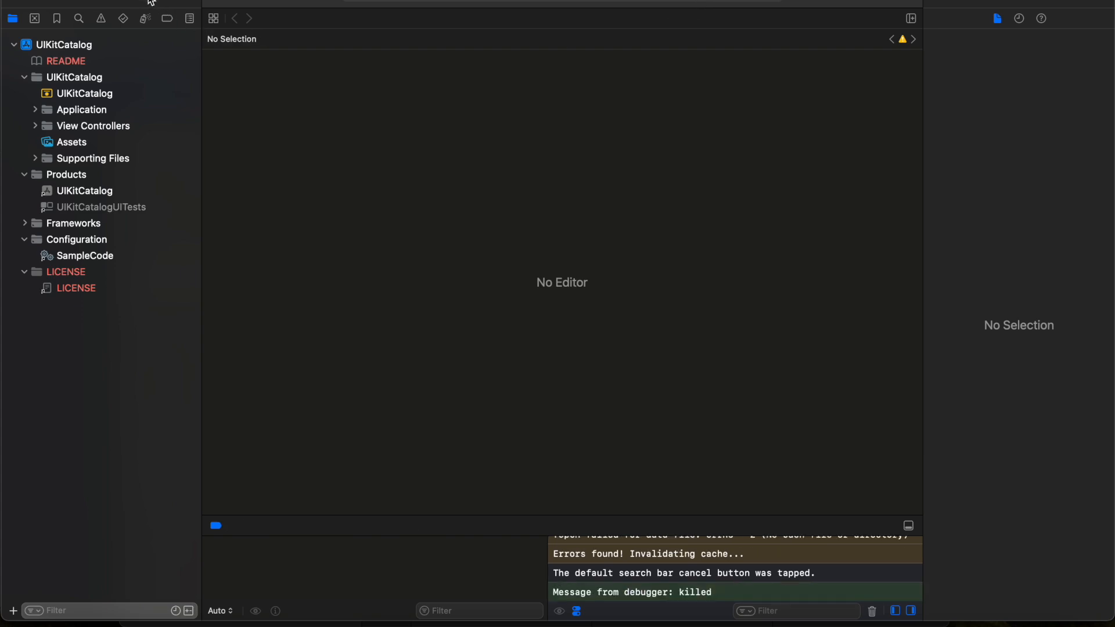
pyautogui.moveTo(247, 162)
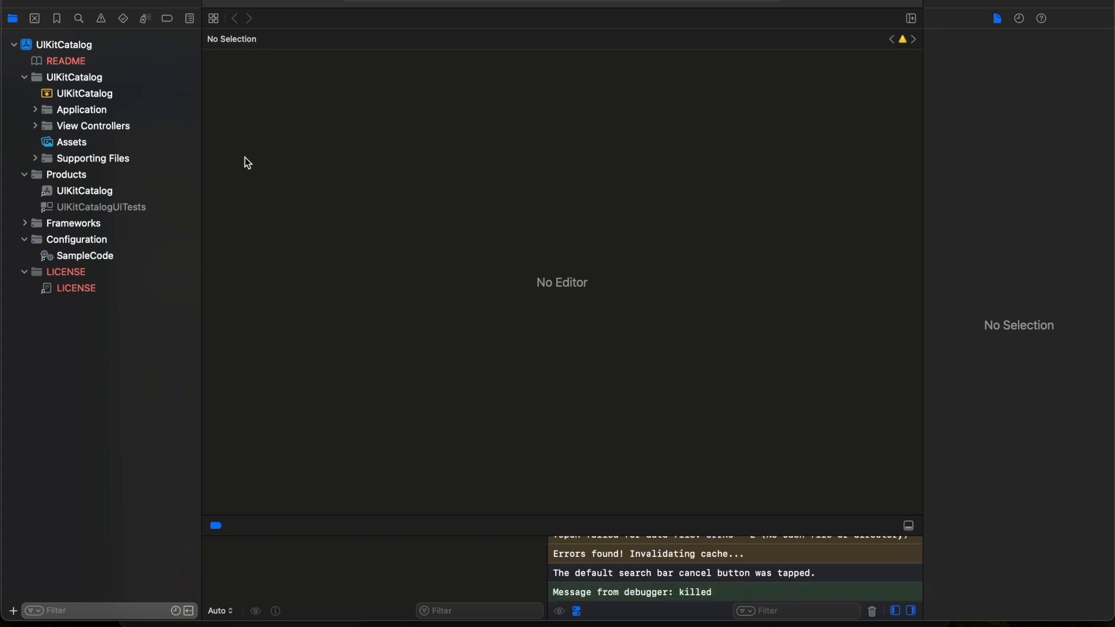
pyautogui.moveTo(183, 3)
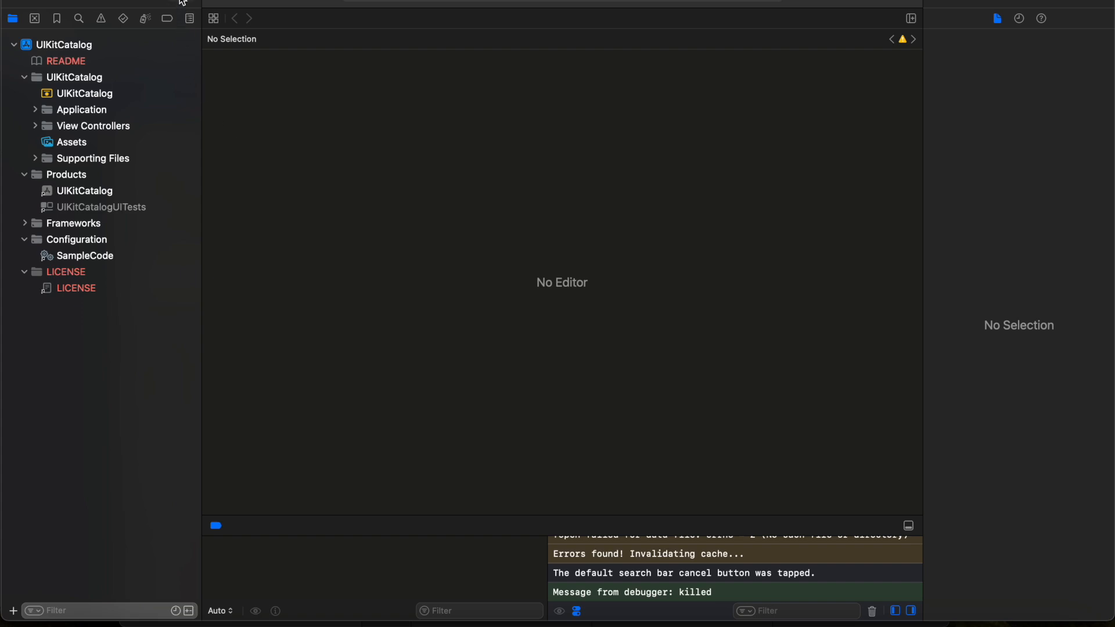
pyautogui.moveTo(362, 198)
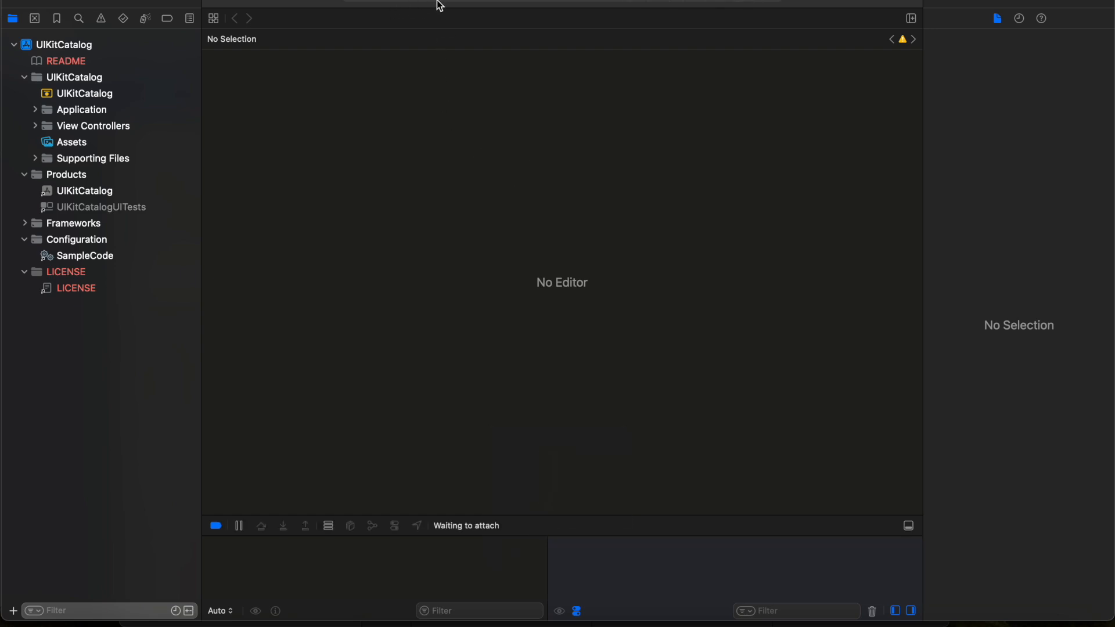
# Scroll the simulator's UIKitCatalog list from Activity Indicators toward Web View
pyautogui.click(215, 18)
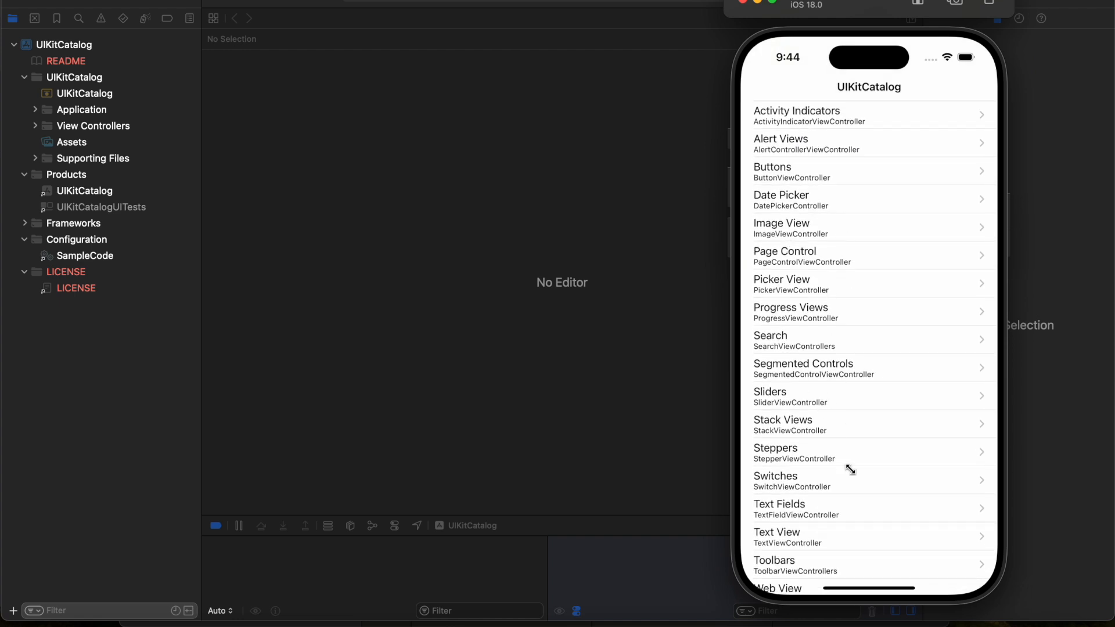
pyautogui.scroll(-3)
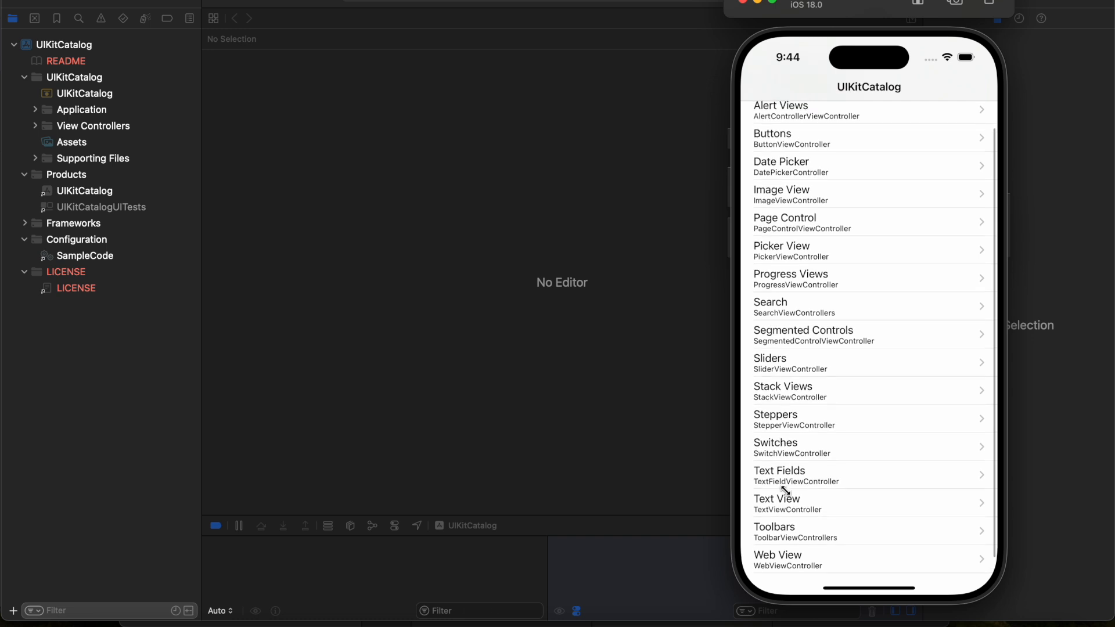
pyautogui.moveTo(788, 343)
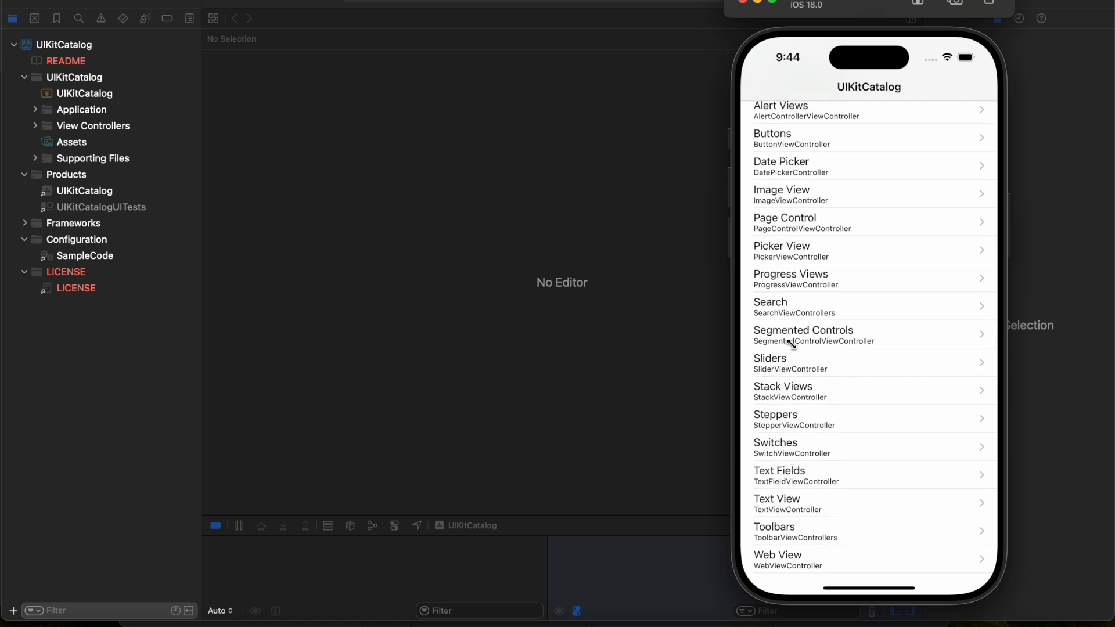
pyautogui.moveTo(803, 154)
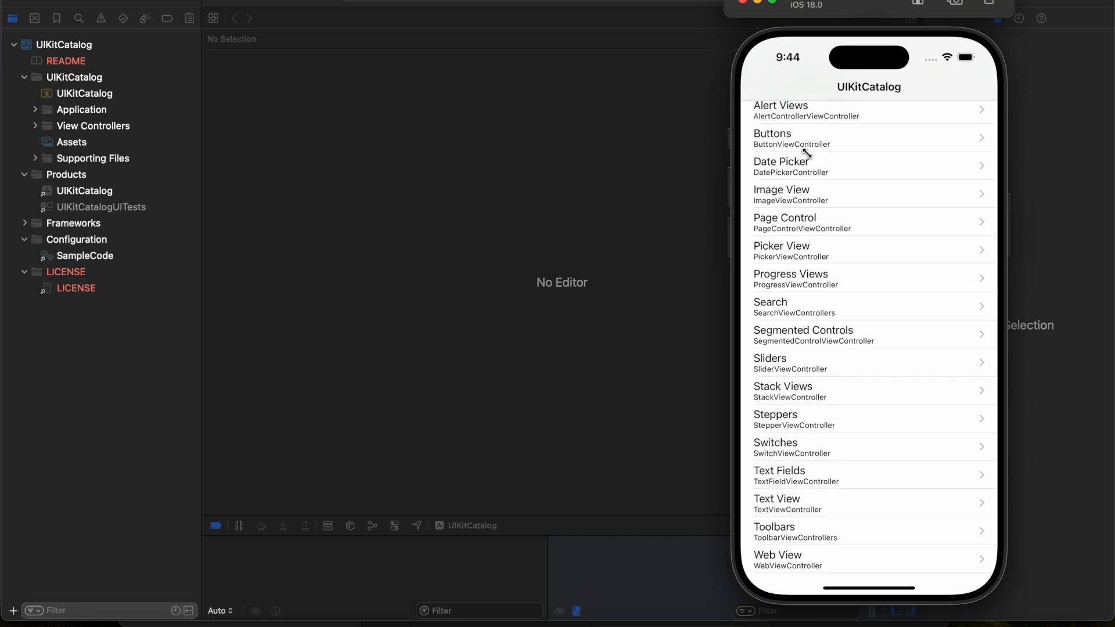
pyautogui.moveTo(561, 177)
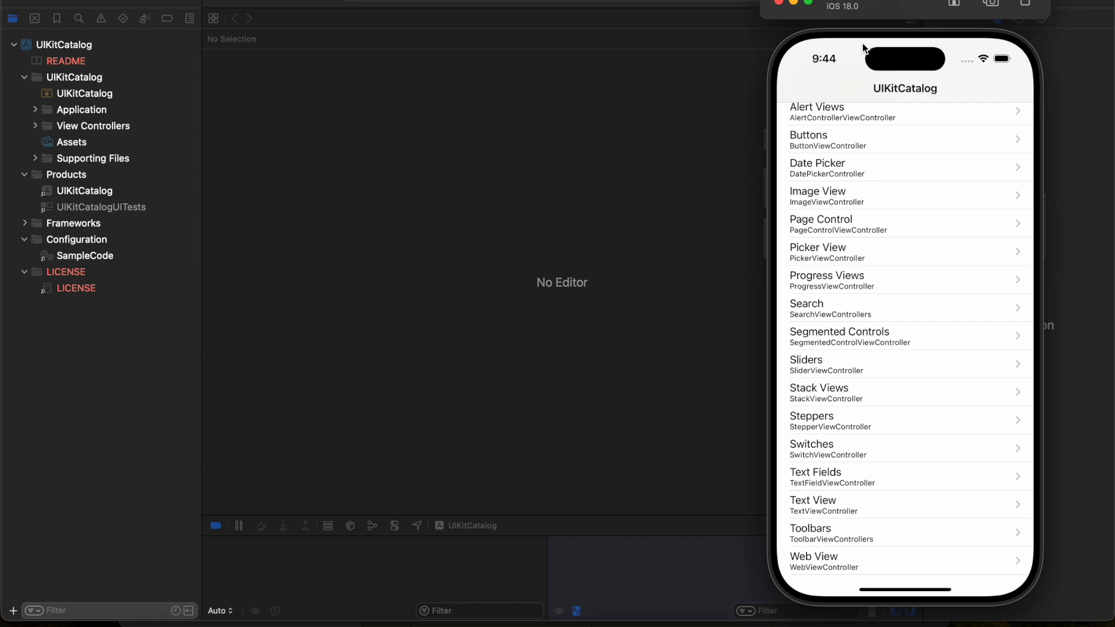
pyautogui.moveTo(288, 235)
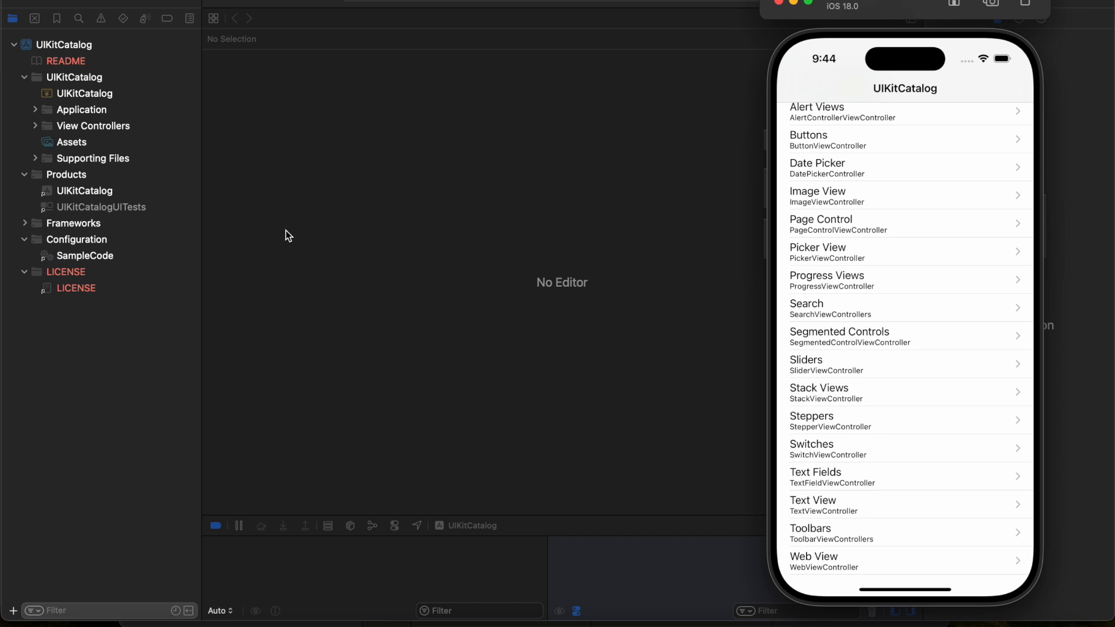
pyautogui.moveTo(295, 169)
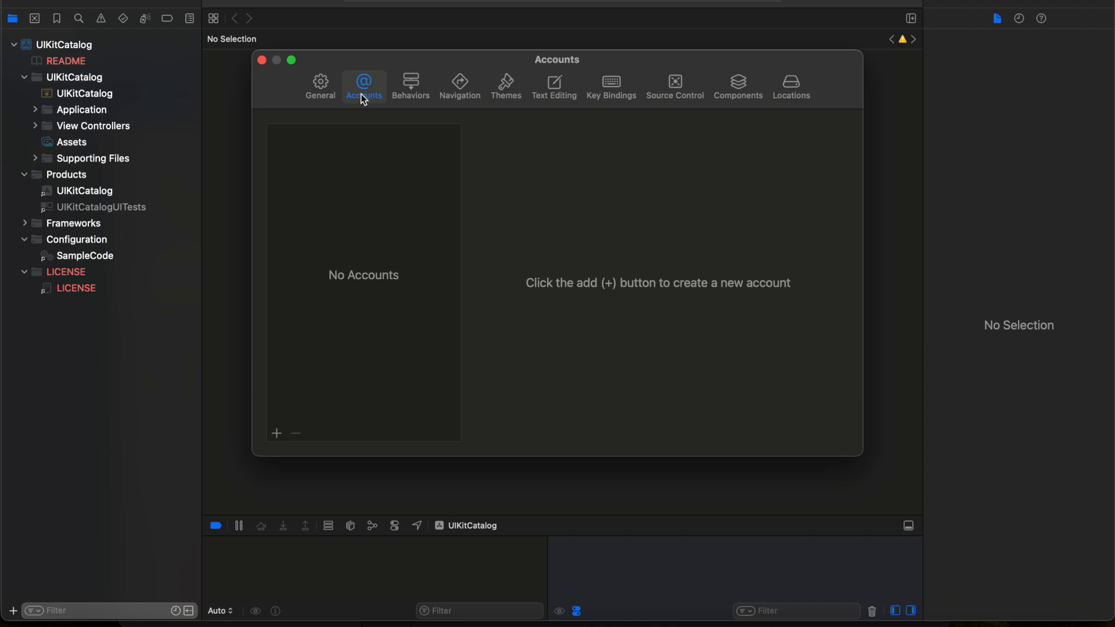
pyautogui.moveTo(349, 408)
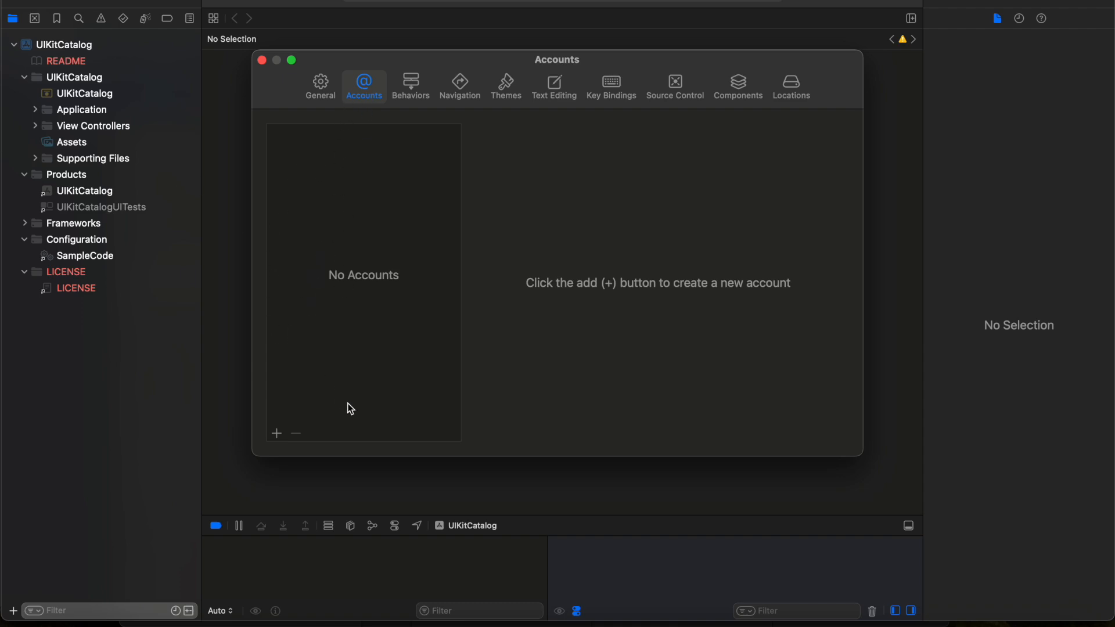
pyautogui.moveTo(348, 227)
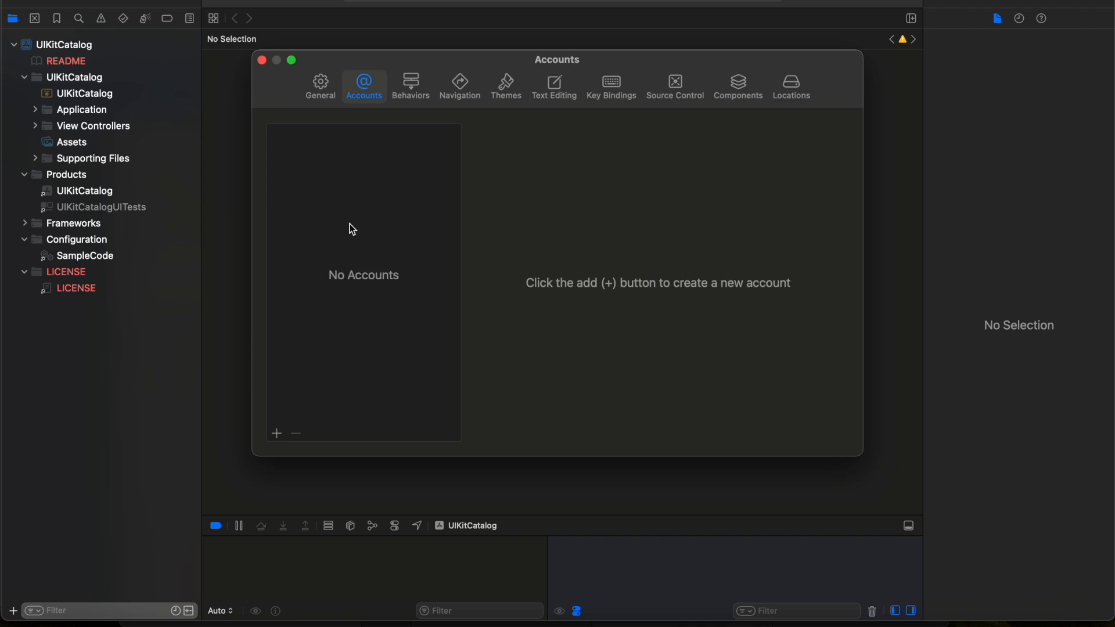
pyautogui.moveTo(276, 433)
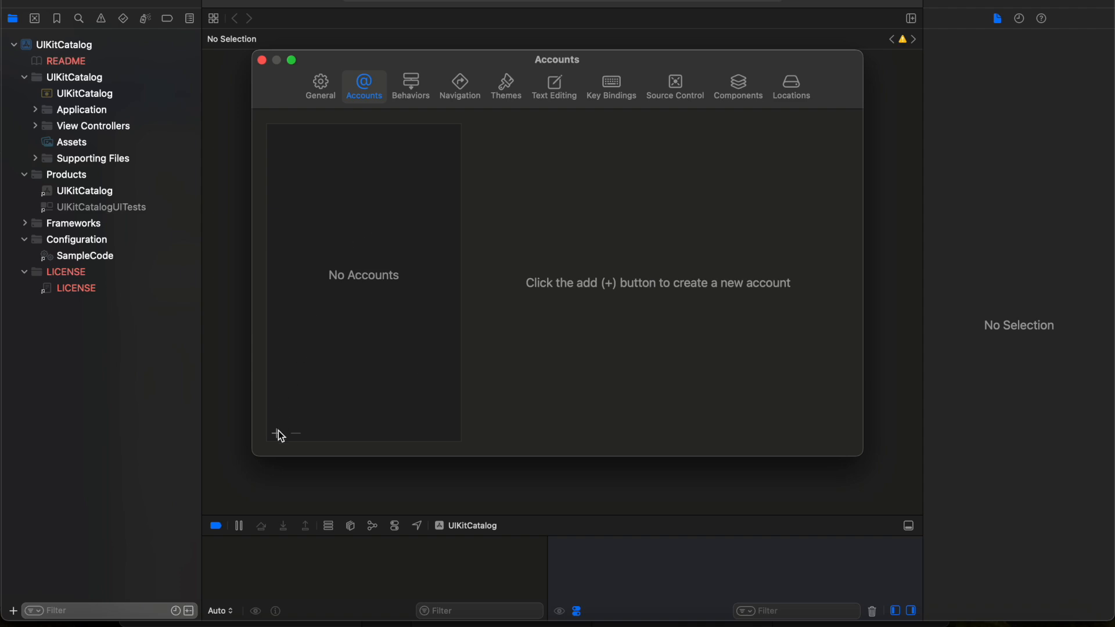
pyautogui.moveTo(278, 438)
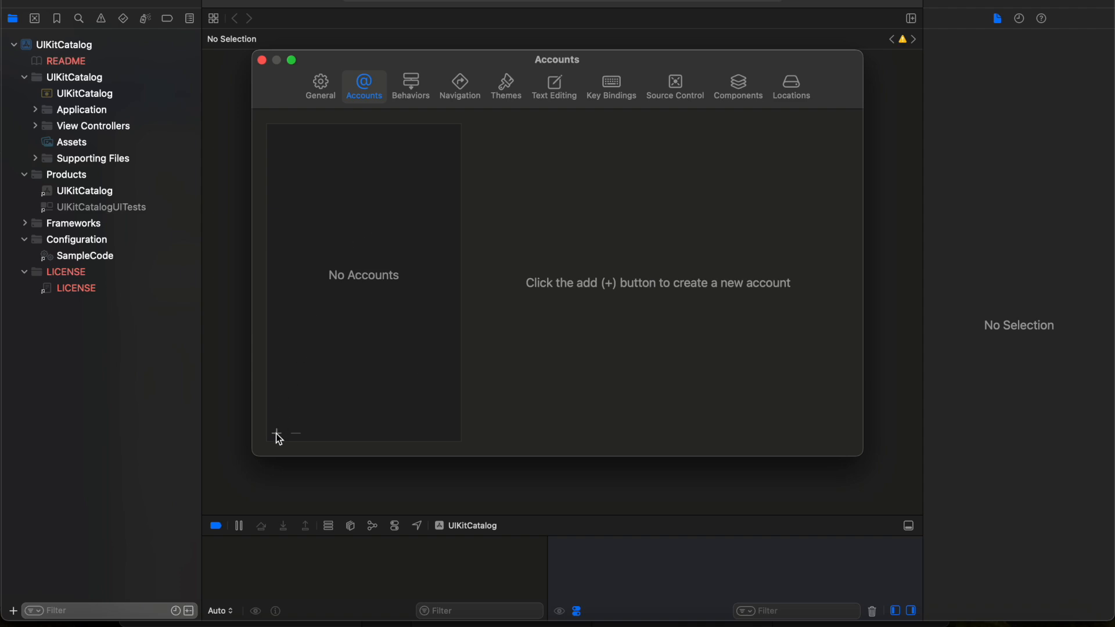
# Click + in Xcode's Accounts settings to show the account-type chooser
pyautogui.click(276, 434)
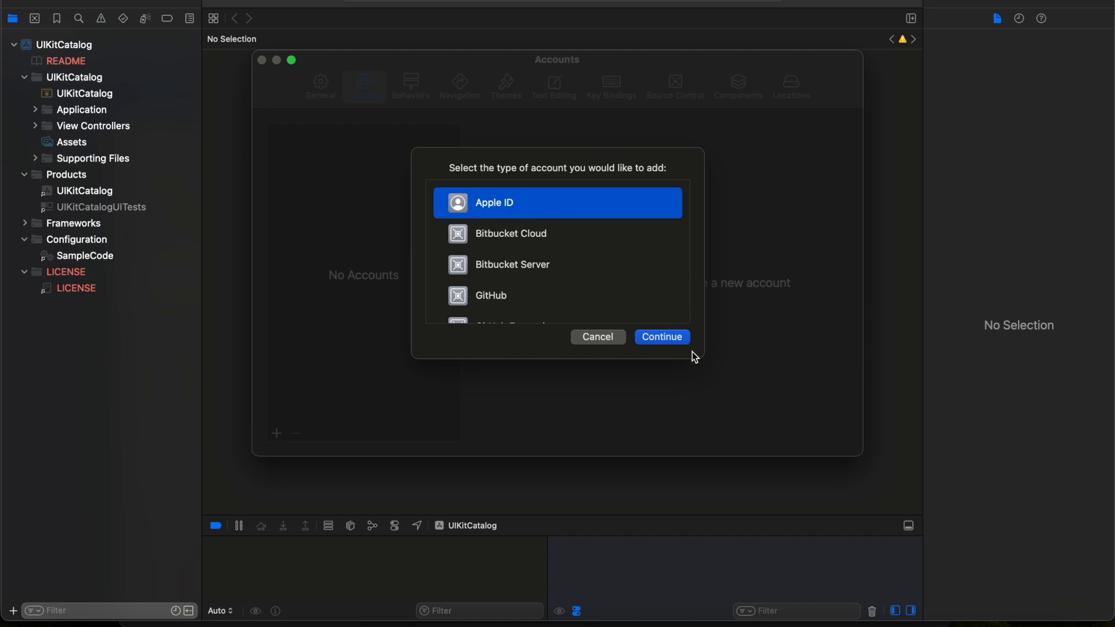
# Sign in with an Apple ID email and password, adding its personal team
pyautogui.click(661, 336)
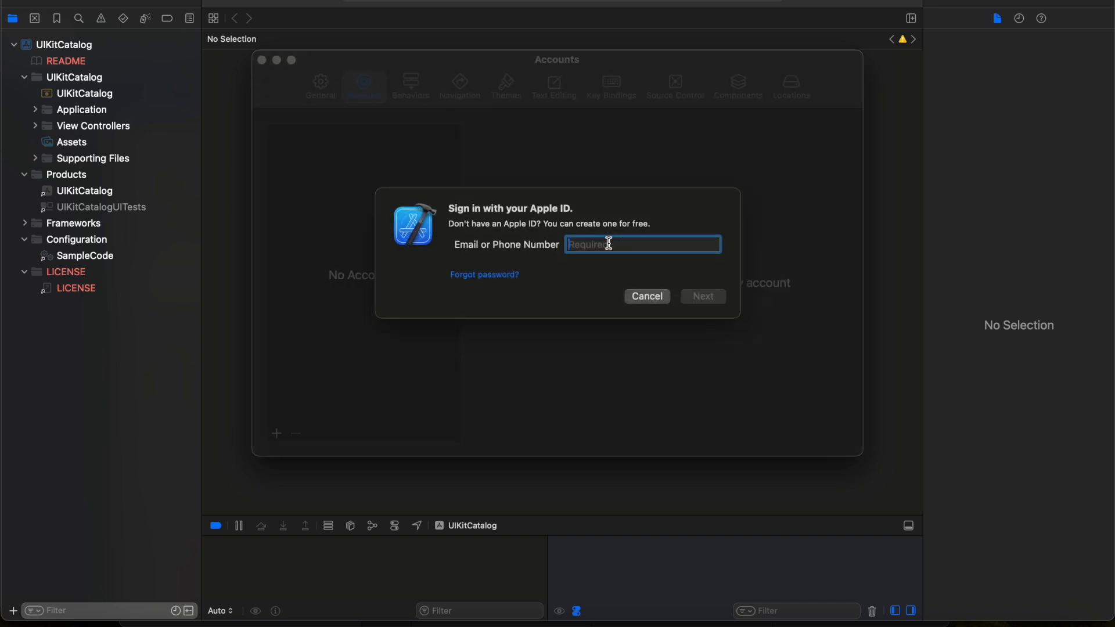
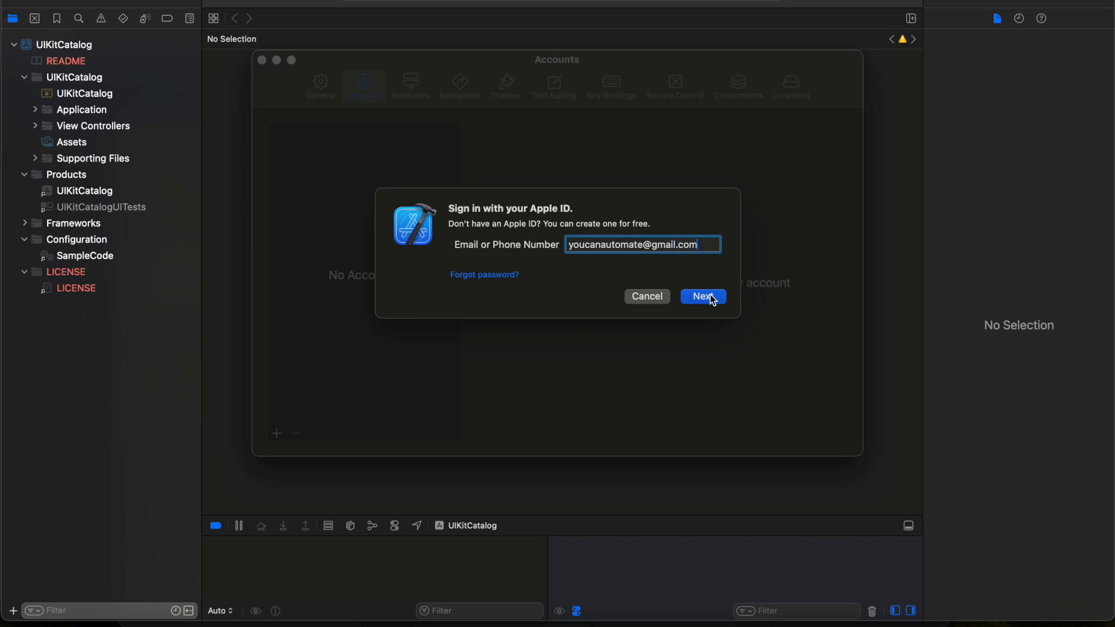
pyautogui.click(702, 296)
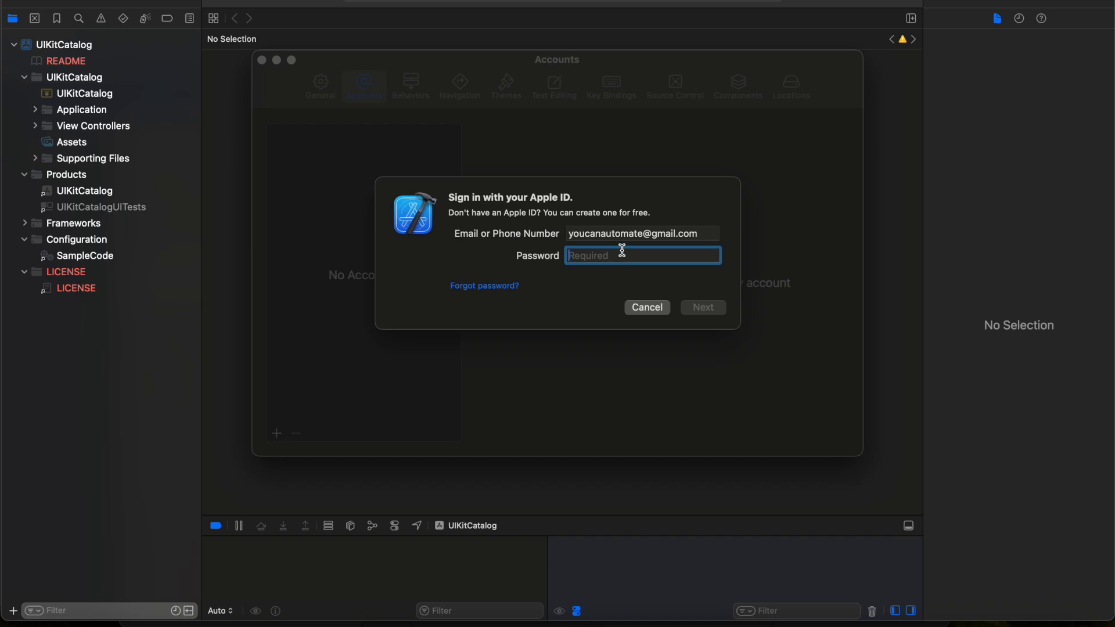
pyautogui.write('••')
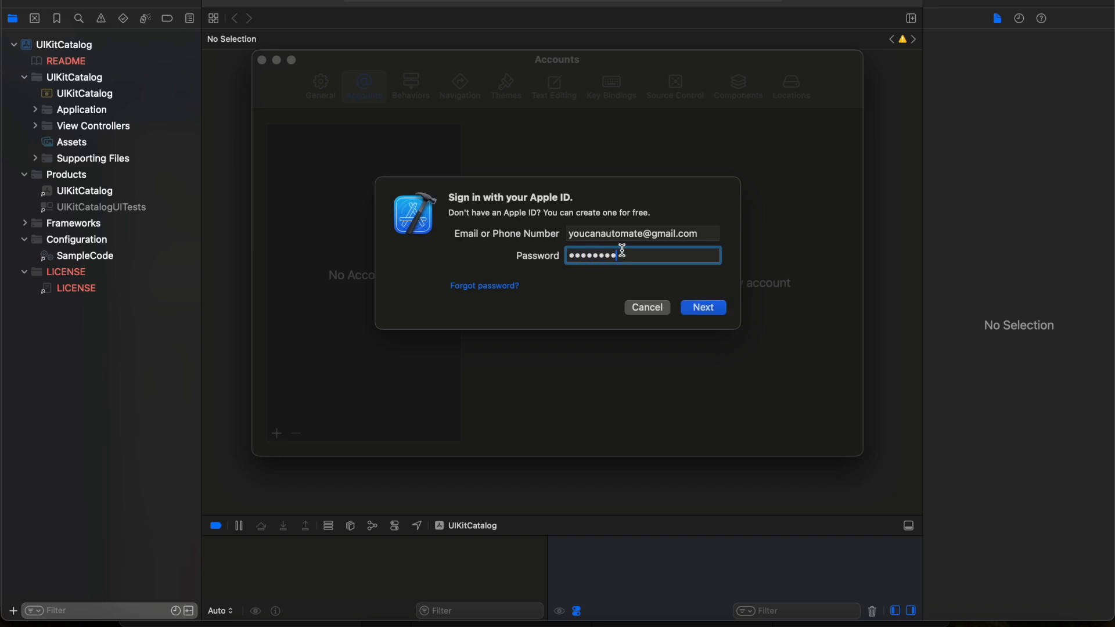
pyautogui.click(702, 307)
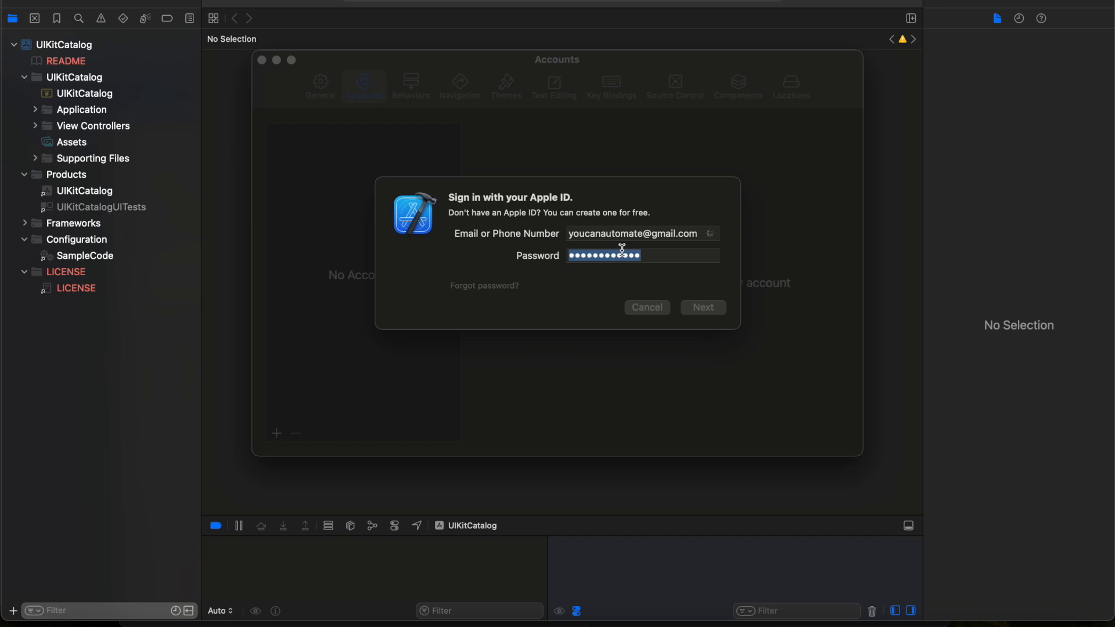
pyautogui.click(702, 307)
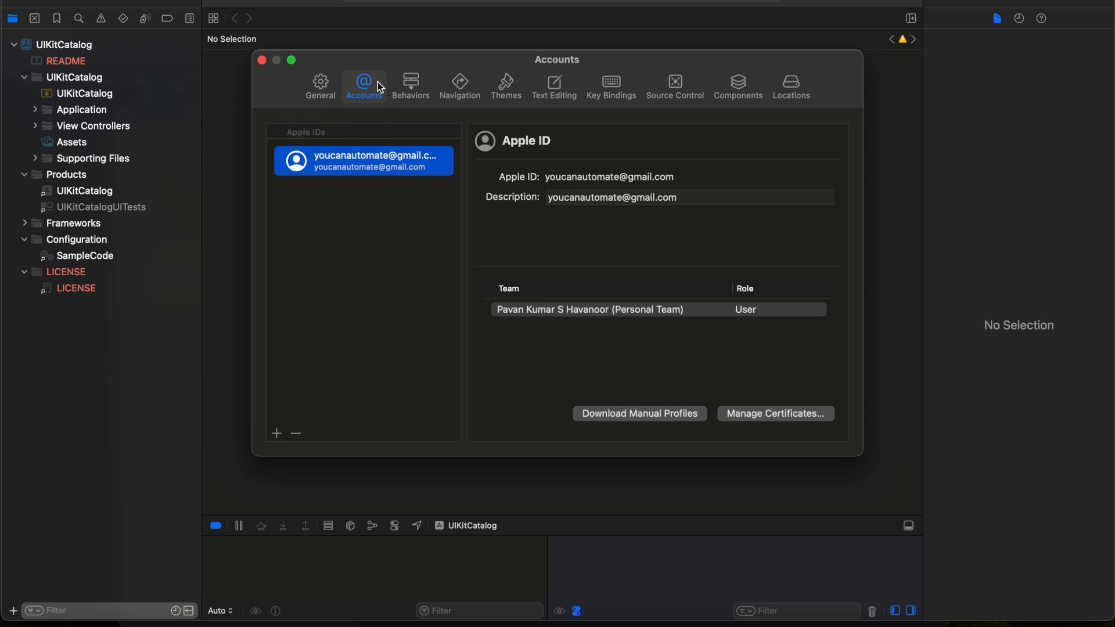
pyautogui.moveTo(273, 73)
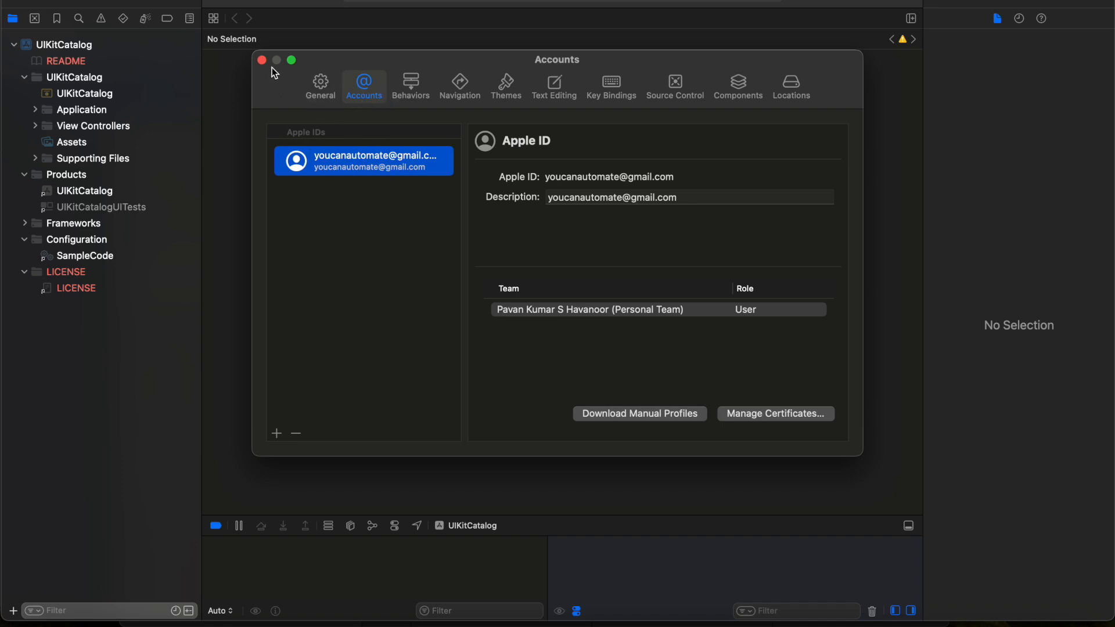
# Close the Settings window and head to File > New > Target
pyautogui.click(262, 60)
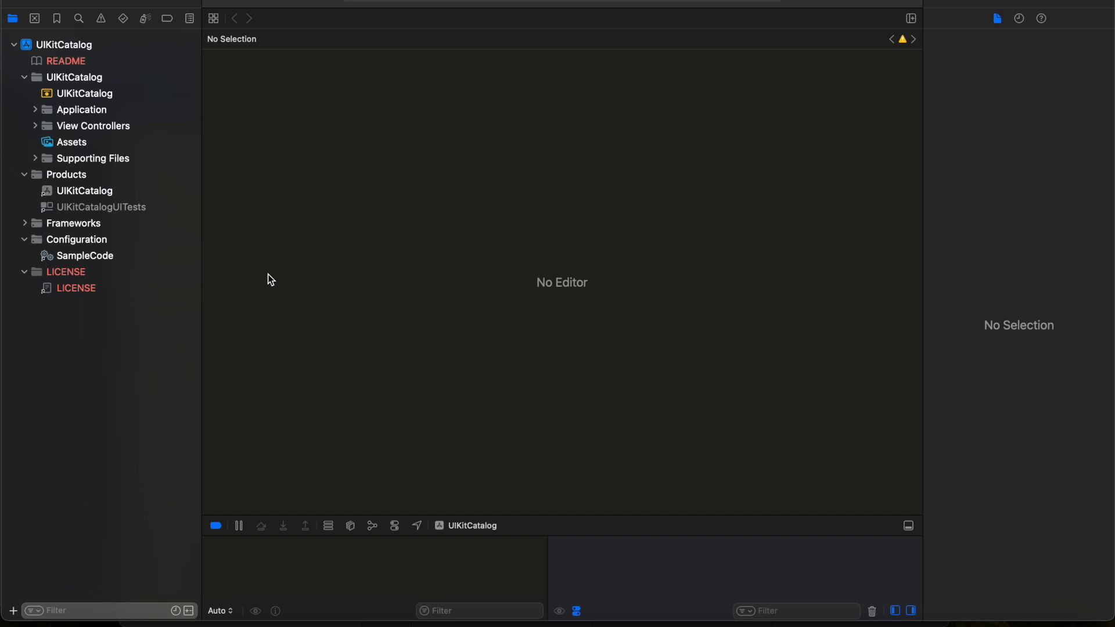
pyautogui.click(118, 5)
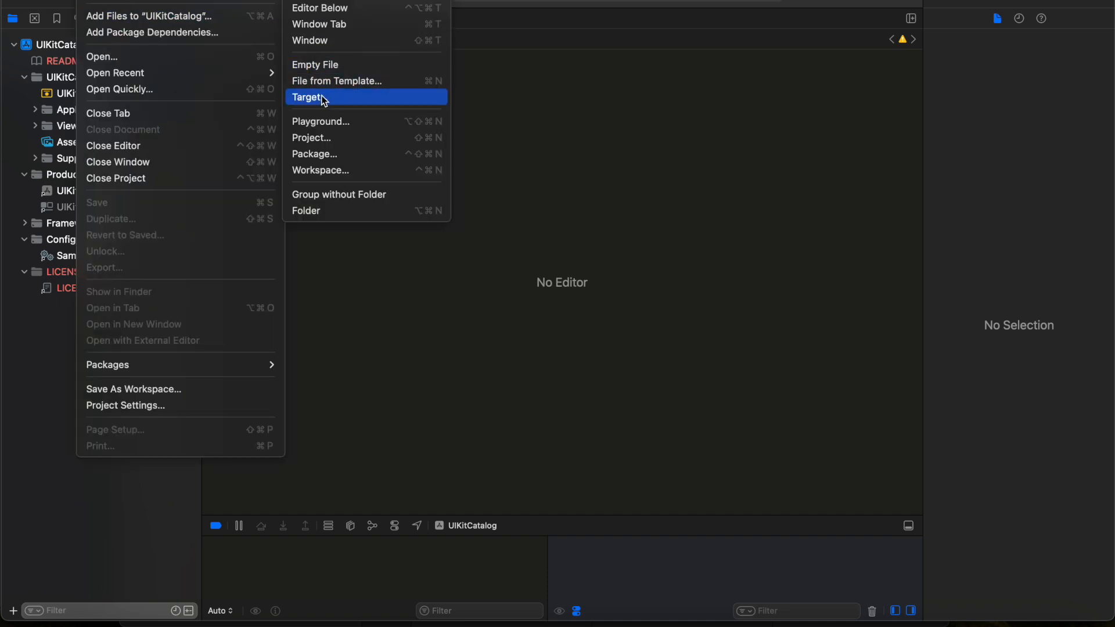
# Filter the target templates by 'ui' to show UI Testing Bundle
pyautogui.click(307, 98)
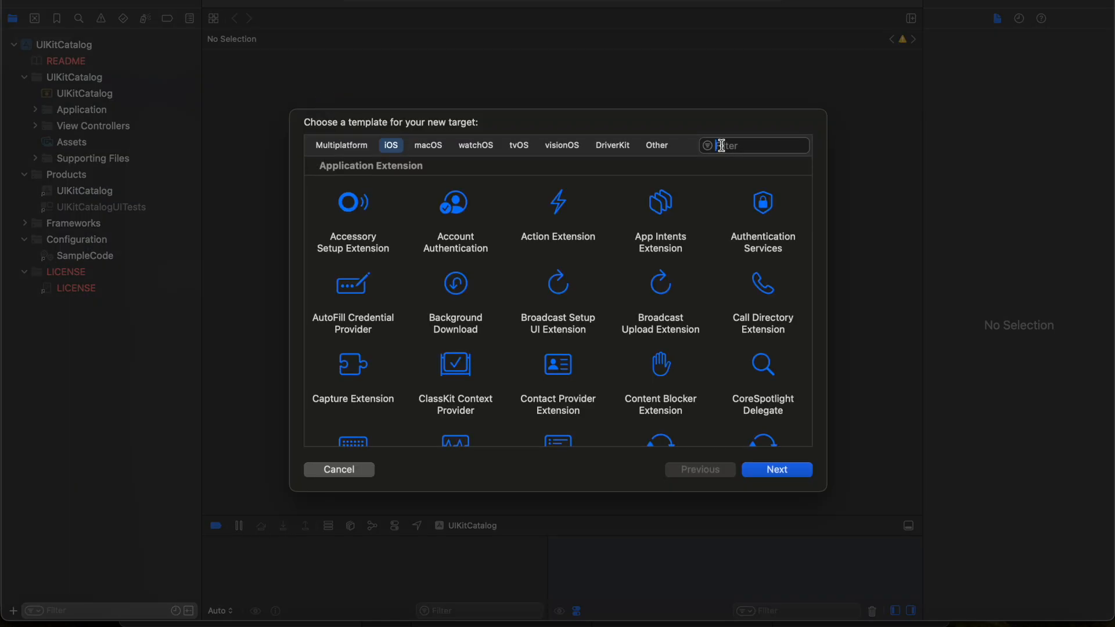
pyautogui.write('ui')
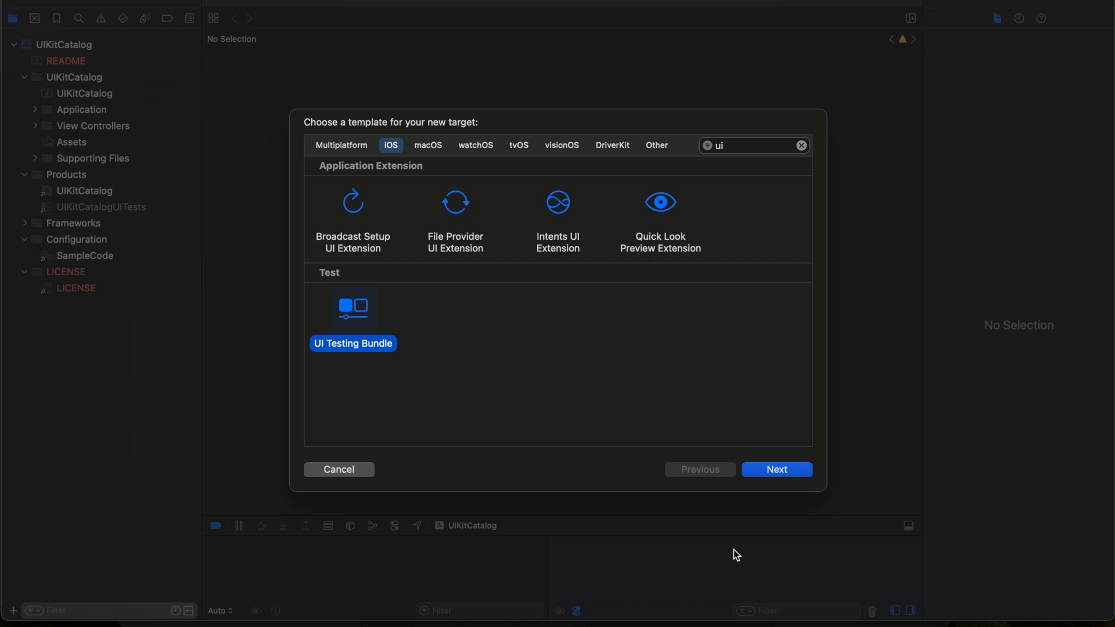
# Review the UIKitCatalogUITests target options, including organization identifier, and finish creating it
pyautogui.click(776, 470)
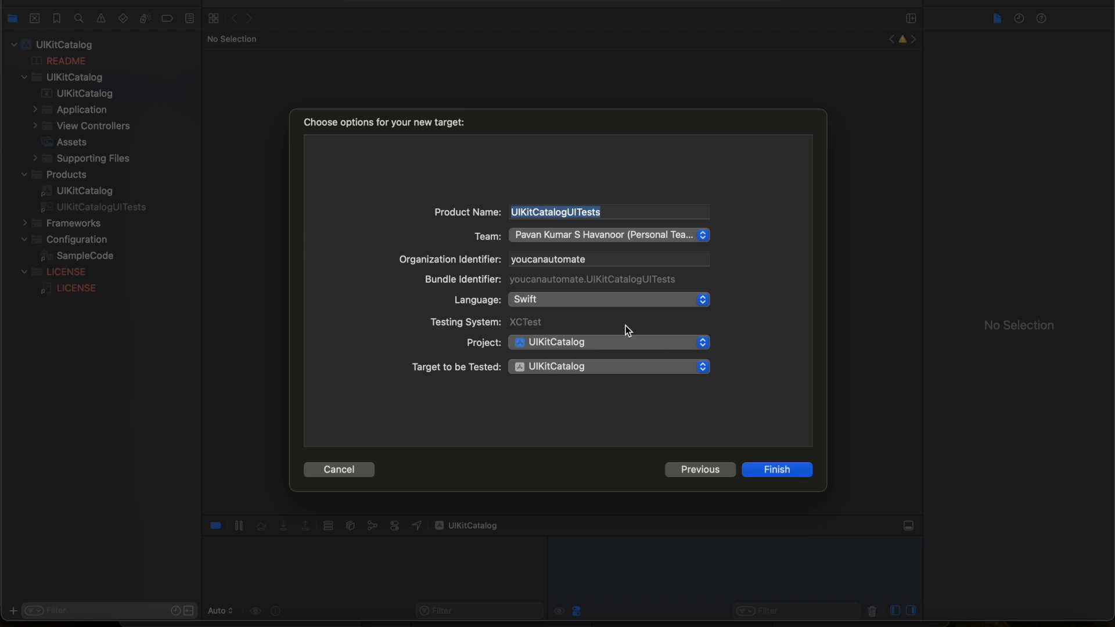
pyautogui.moveTo(501, 221)
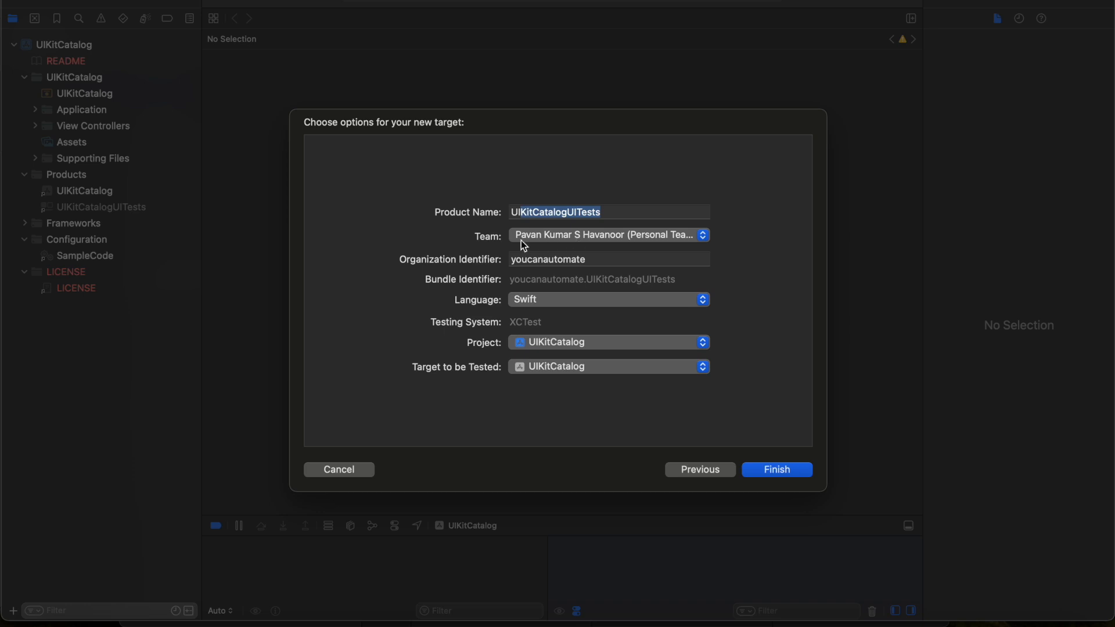
pyautogui.moveTo(639, 241)
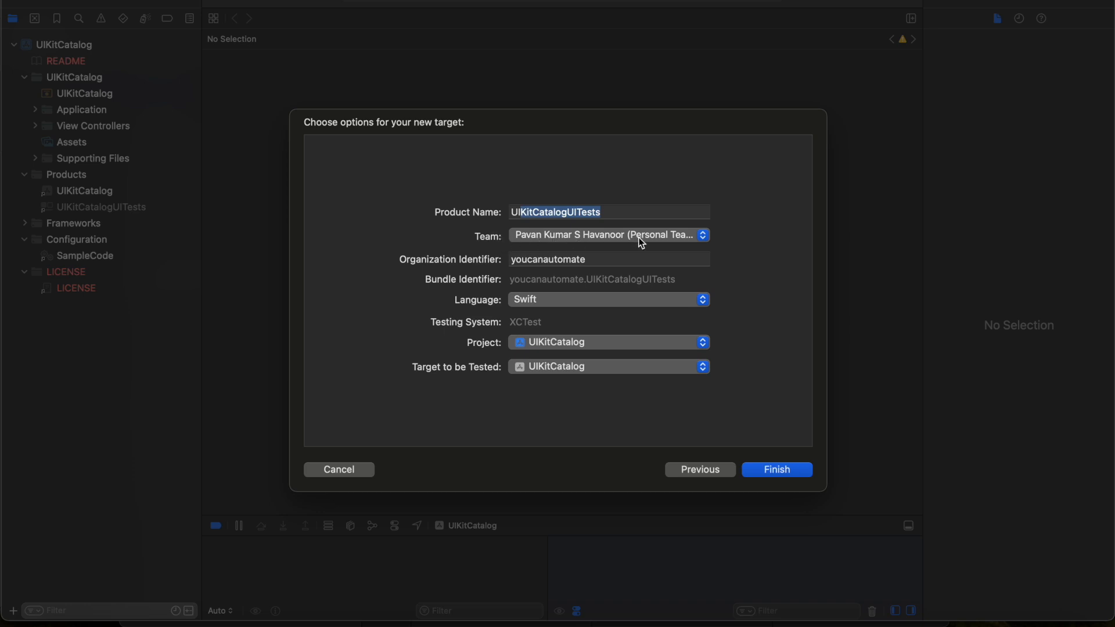
pyautogui.moveTo(639, 238)
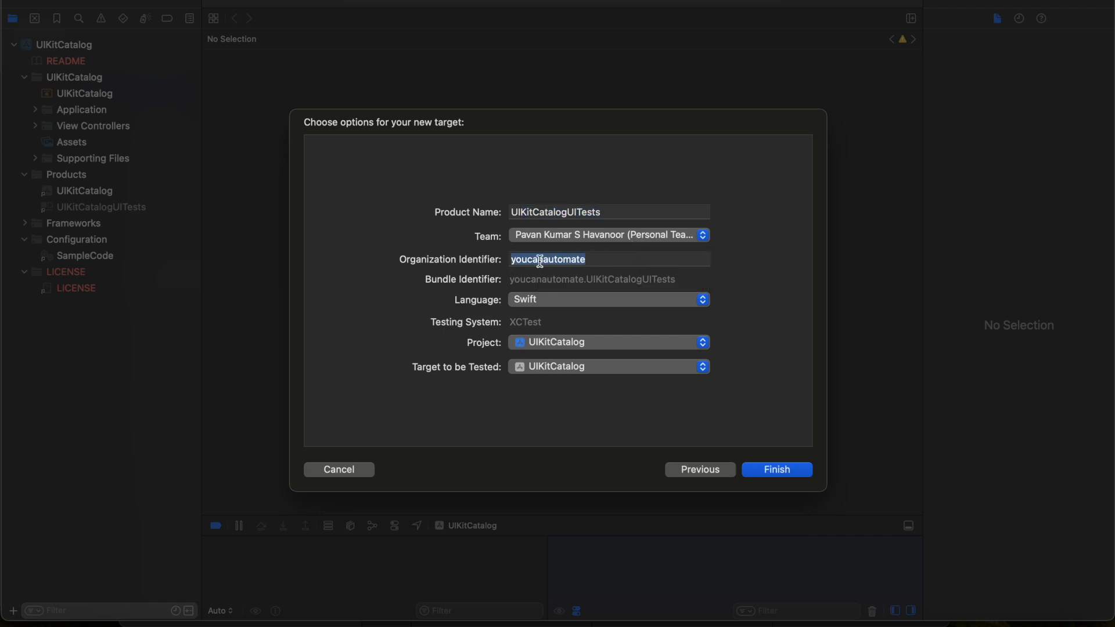
pyautogui.click(775, 469)
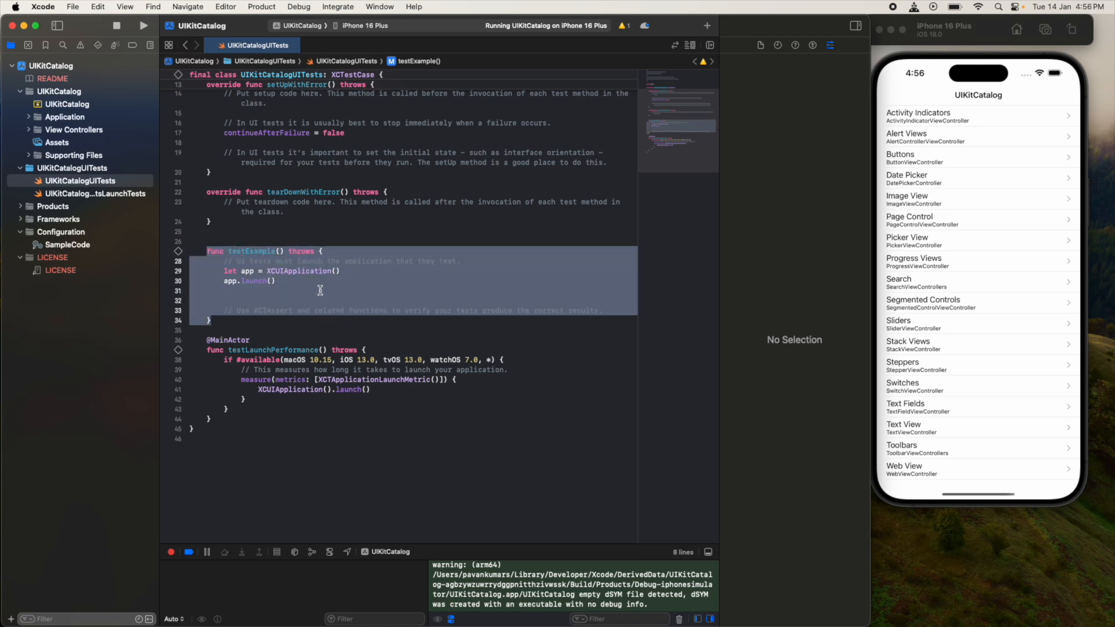
# Insert a blank line after app.launch() in testExample
pyautogui.doubleClick(251, 250)
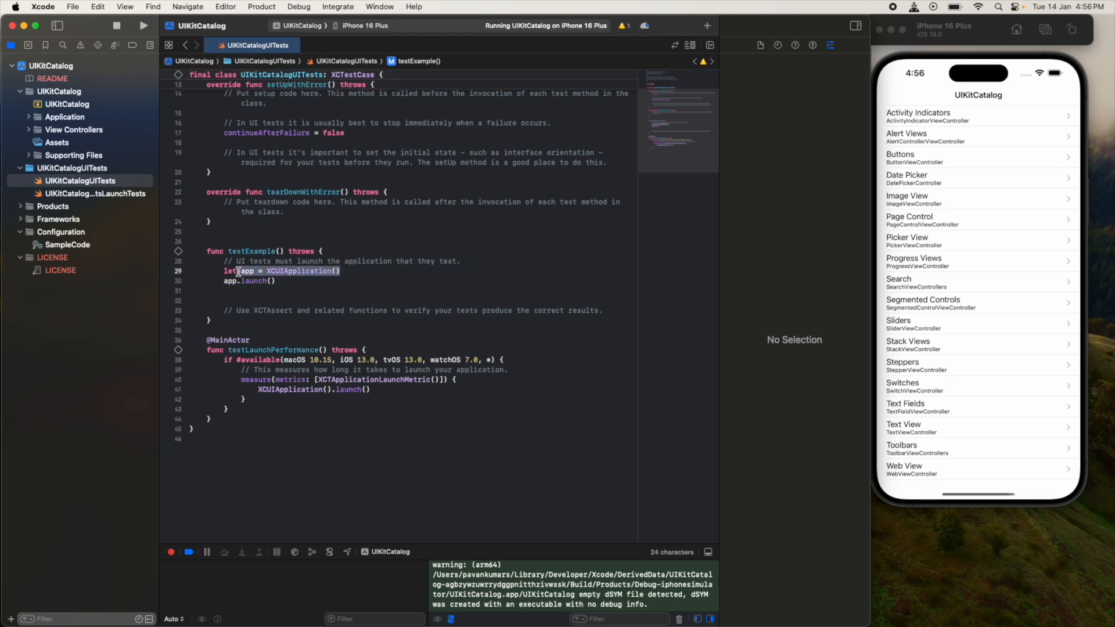
pyautogui.doubleClick(228, 271)
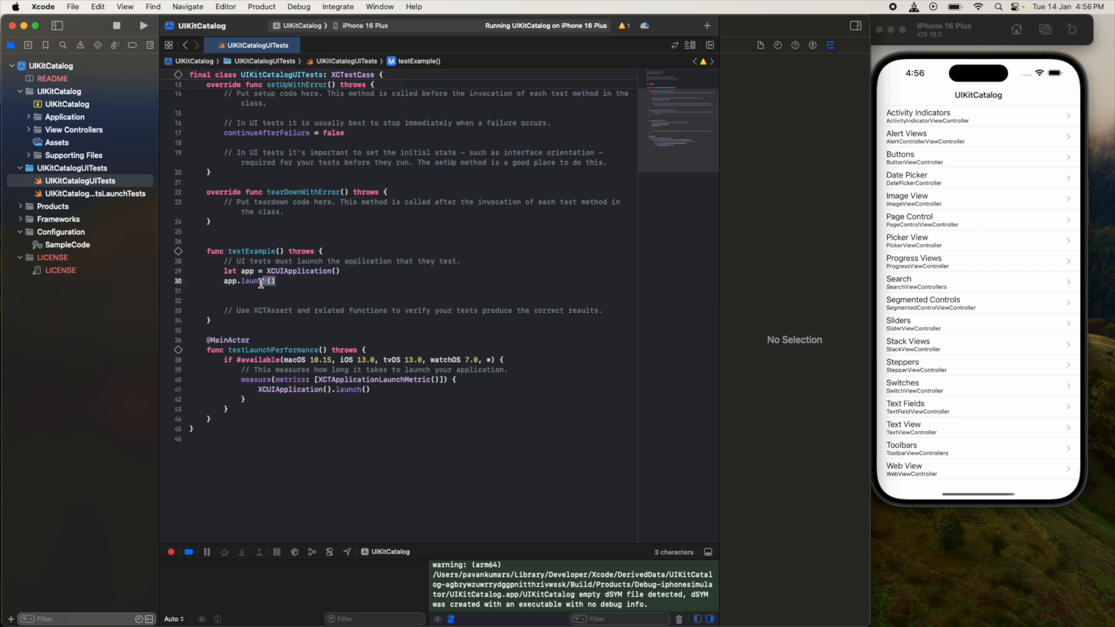
pyautogui.click(272, 281)
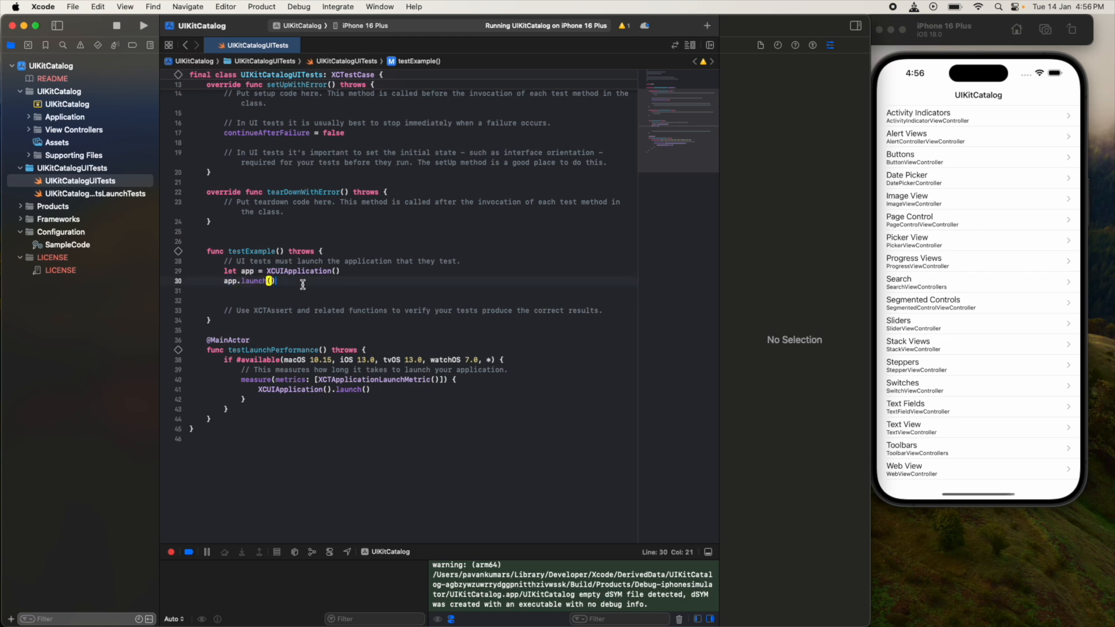
pyautogui.press('return')
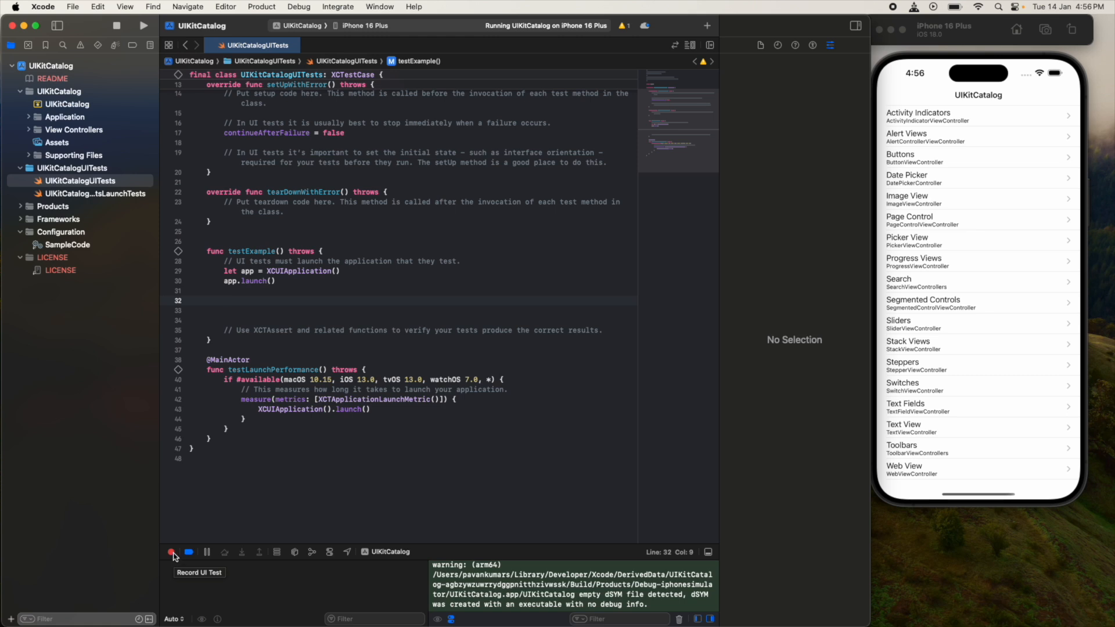
# Record a UI test into testExample that opens Search and types 'Mobil' in the search field
pyautogui.click(171, 553)
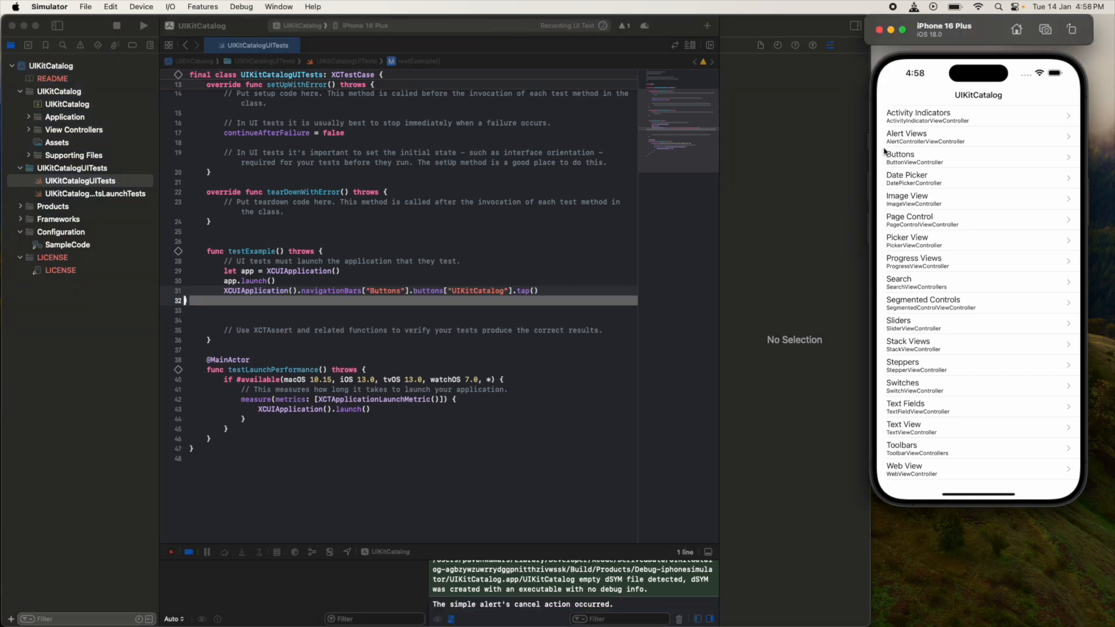
pyautogui.moveTo(931, 145)
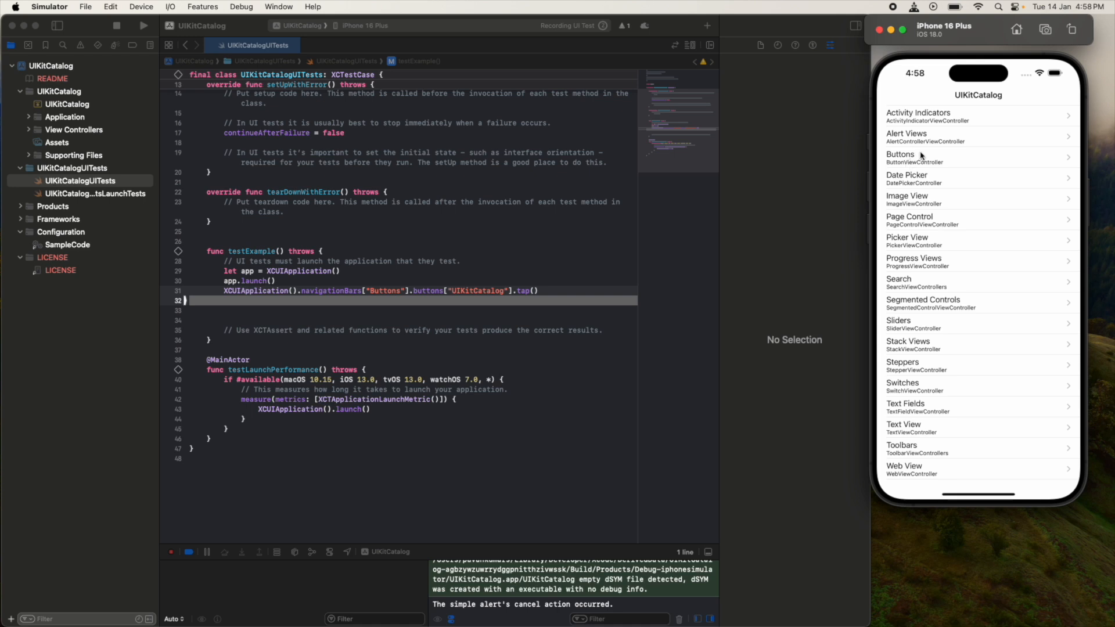
pyautogui.moveTo(923, 161)
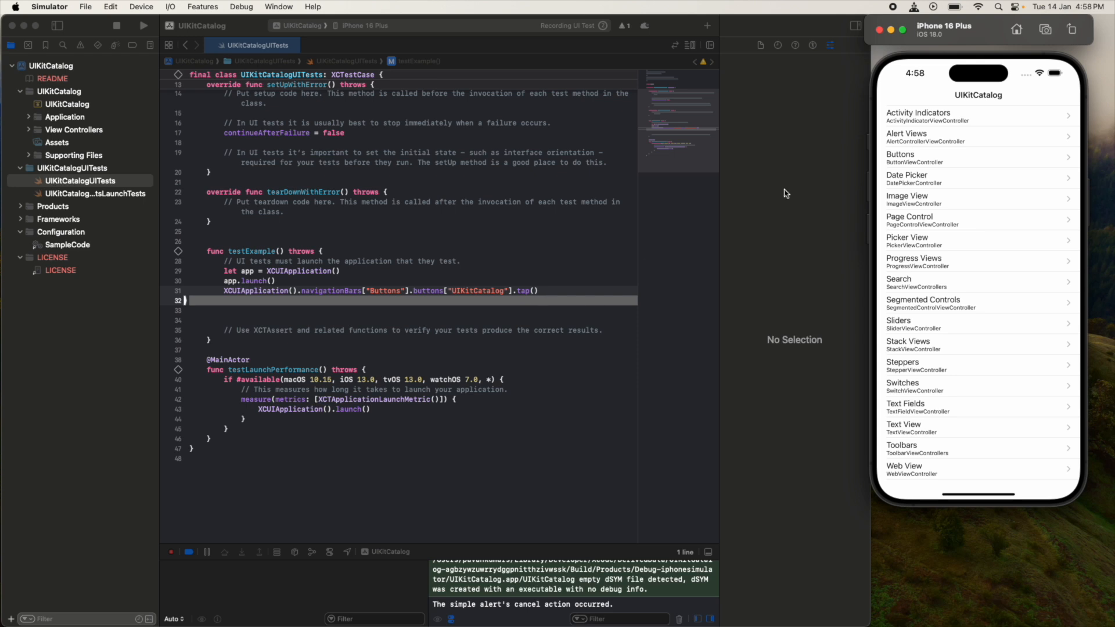
pyautogui.moveTo(913, 162)
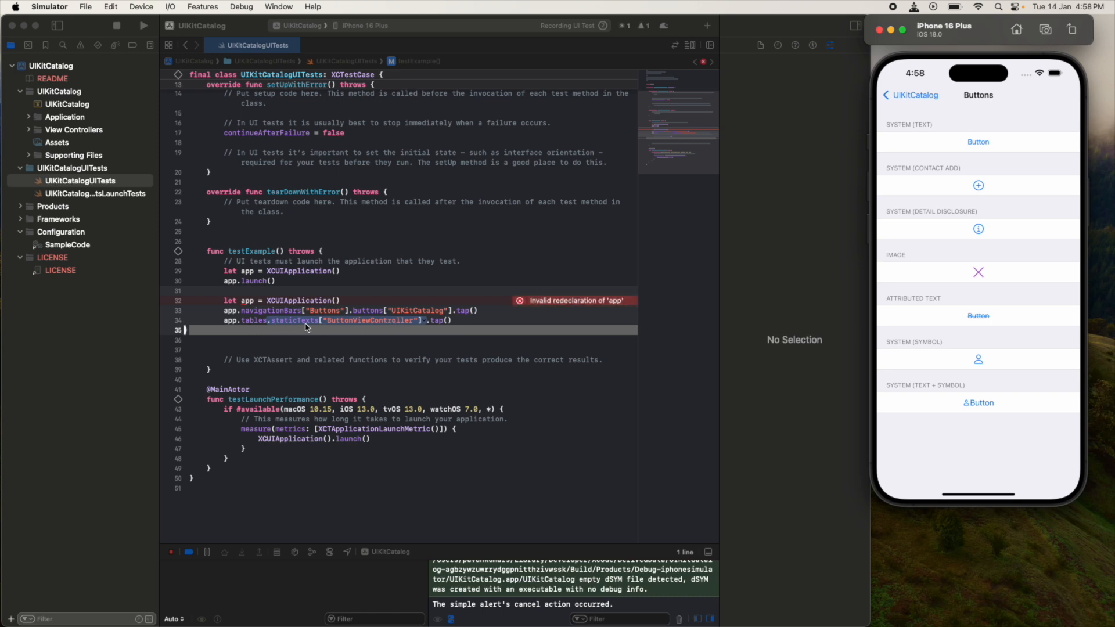
pyautogui.moveTo(779, 251)
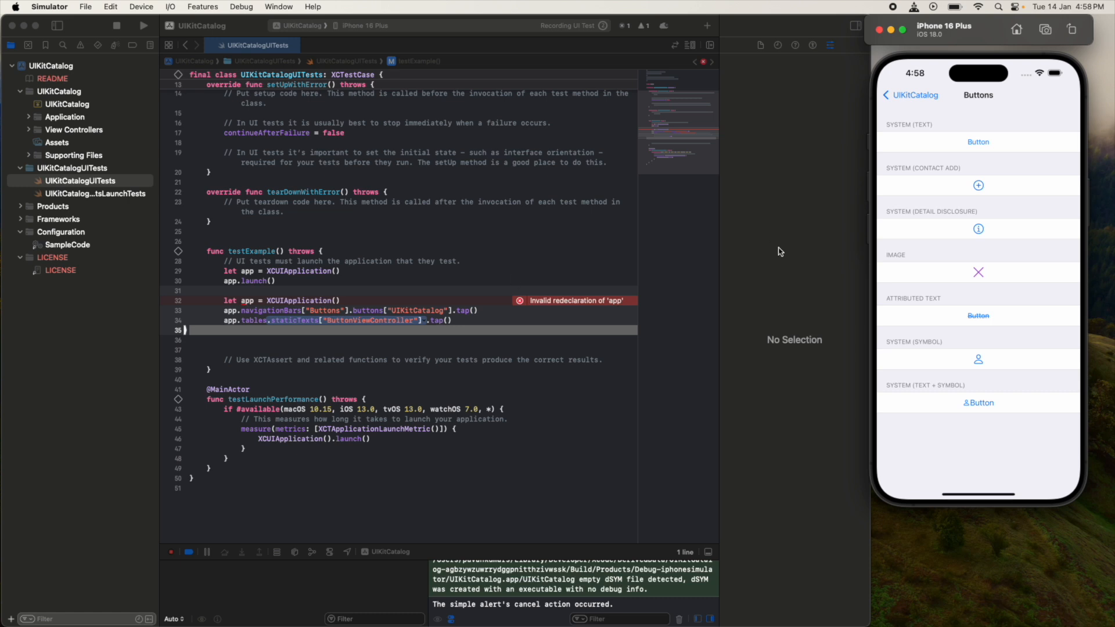
pyautogui.moveTo(979, 192)
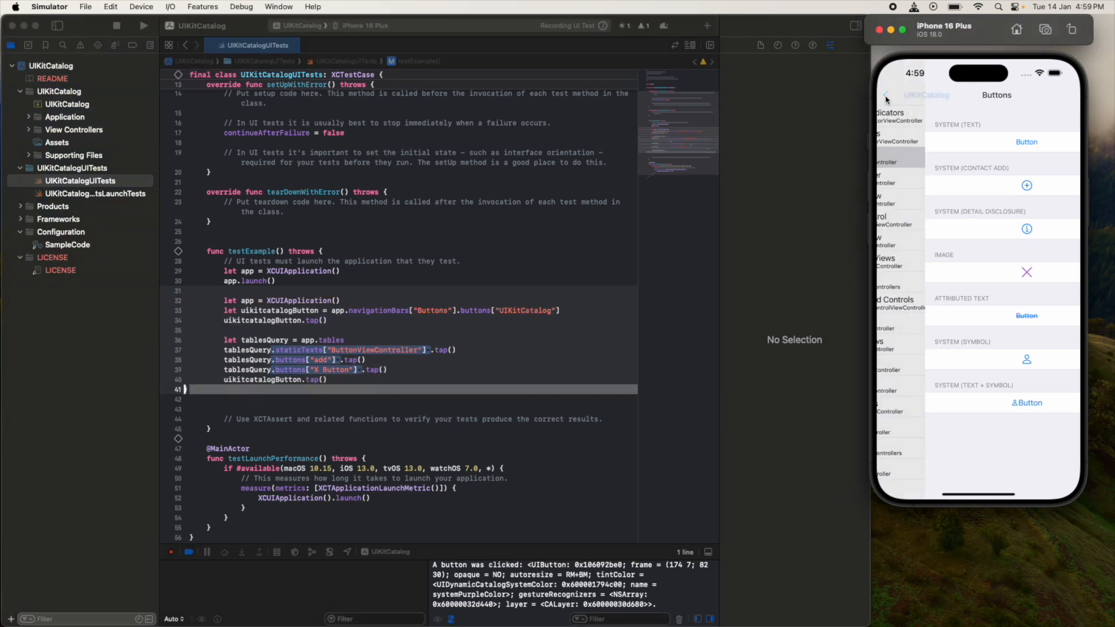
pyautogui.click(885, 98)
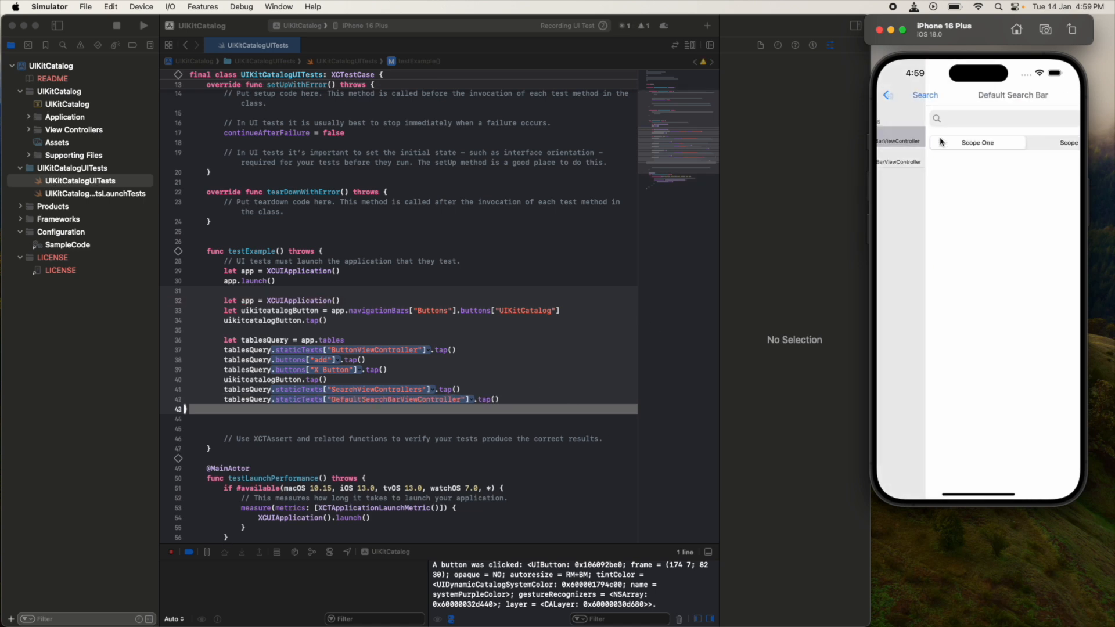
pyautogui.click(966, 118)
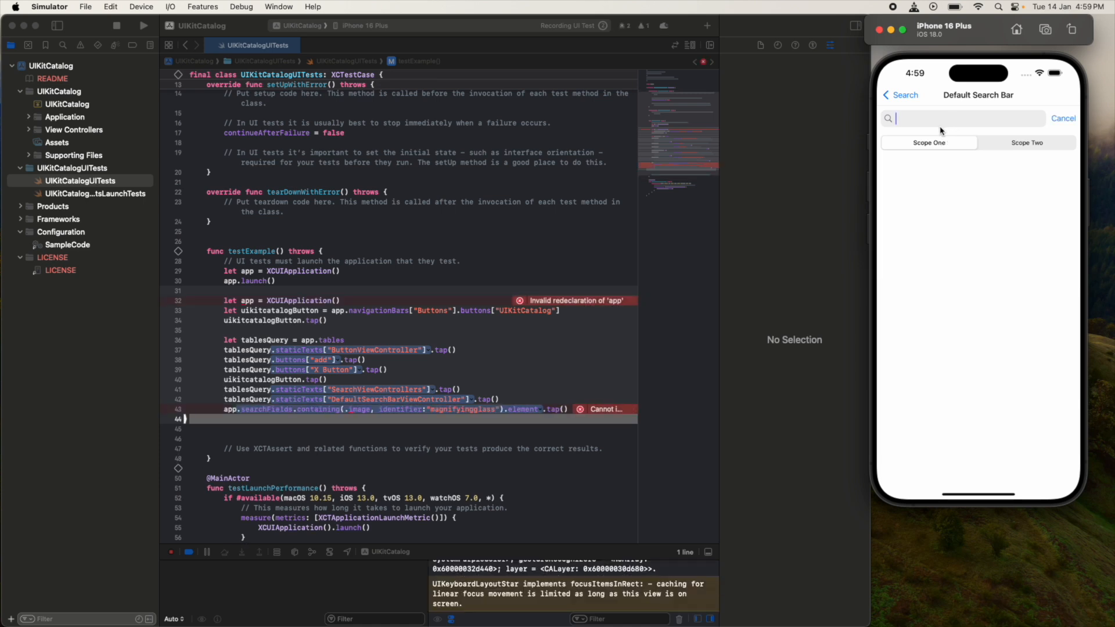
pyautogui.write('Mobile')
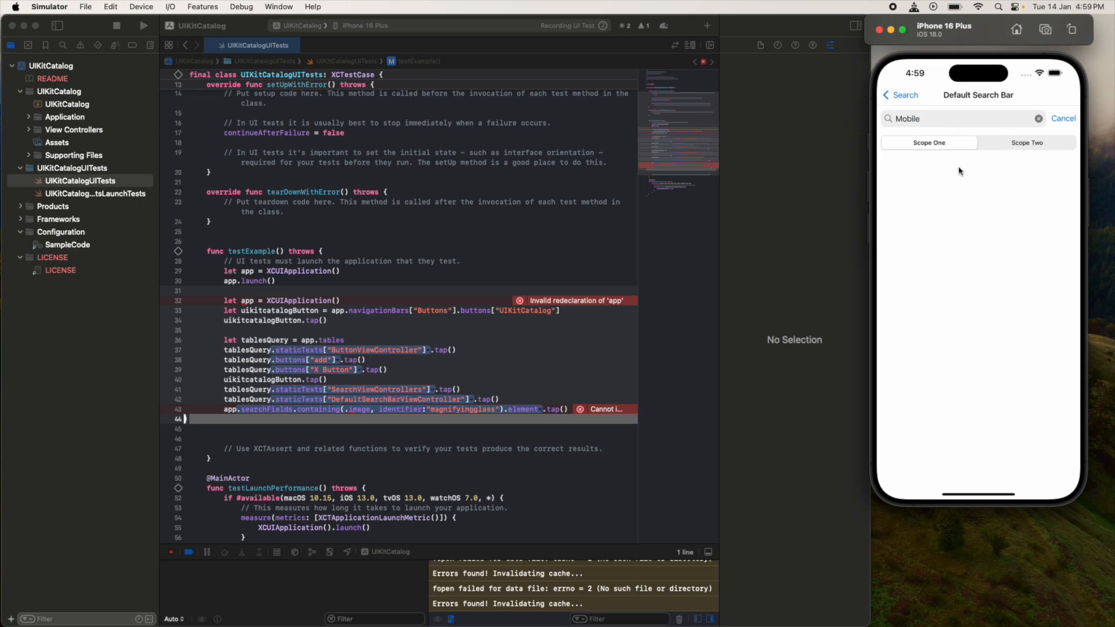
pyautogui.moveTo(976, 167)
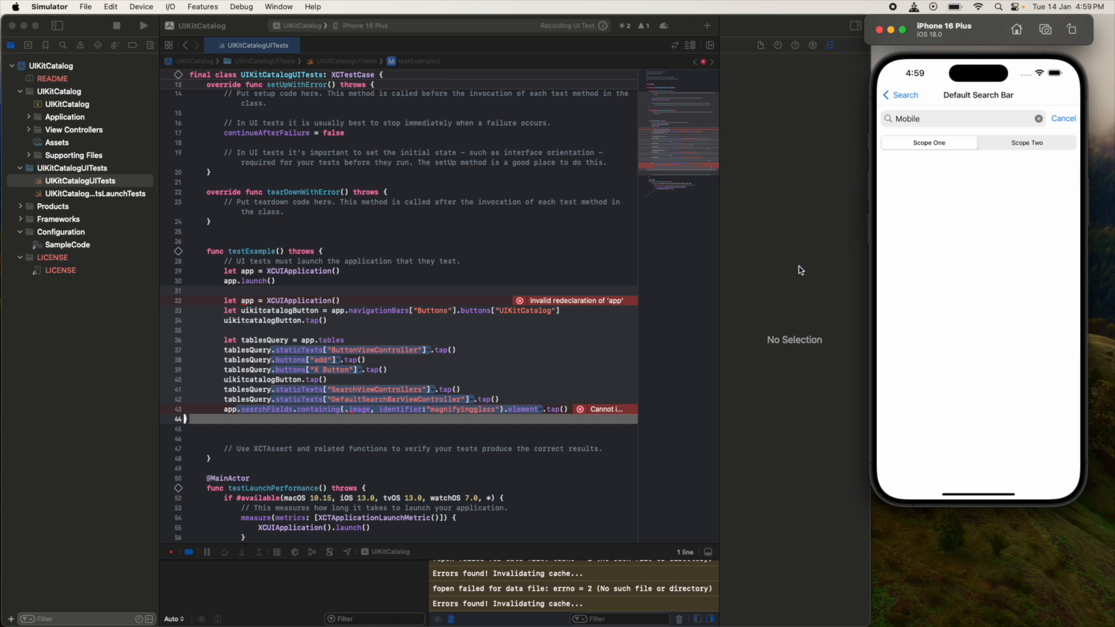
pyautogui.moveTo(815, 261)
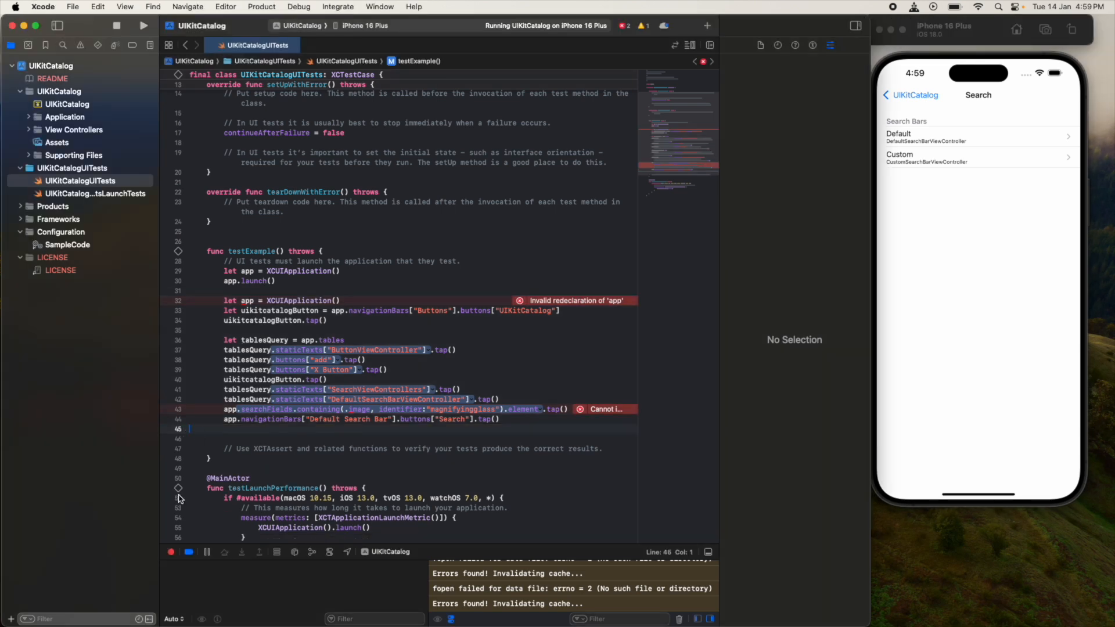
pyautogui.moveTo(224, 339); pyautogui.dragTo(500, 418)
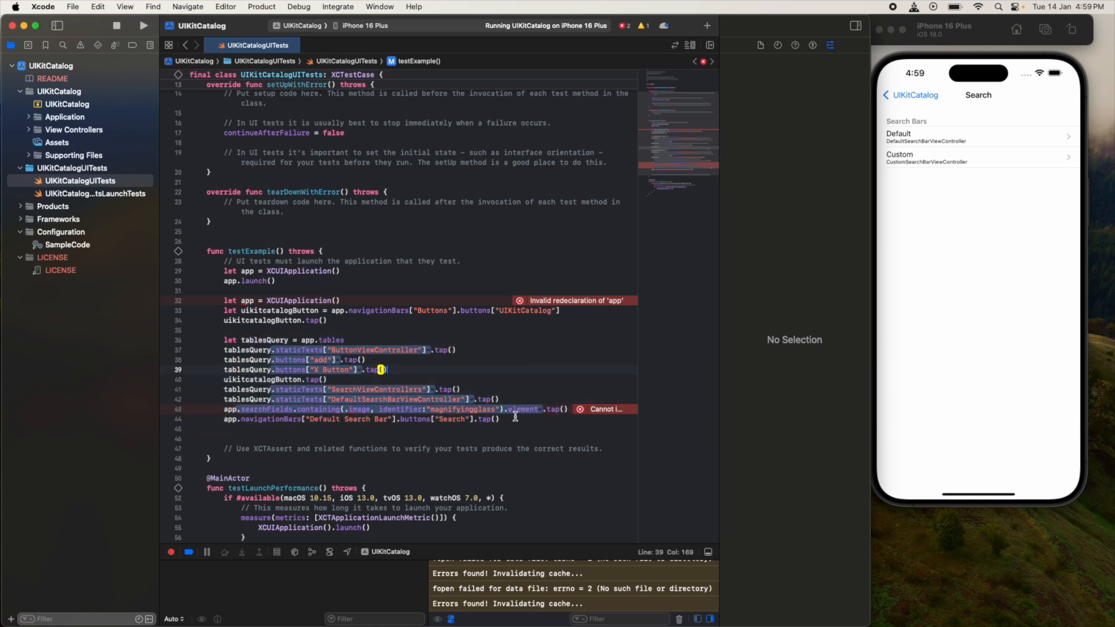
pyautogui.moveTo(224, 339); pyautogui.dragTo(499, 418)
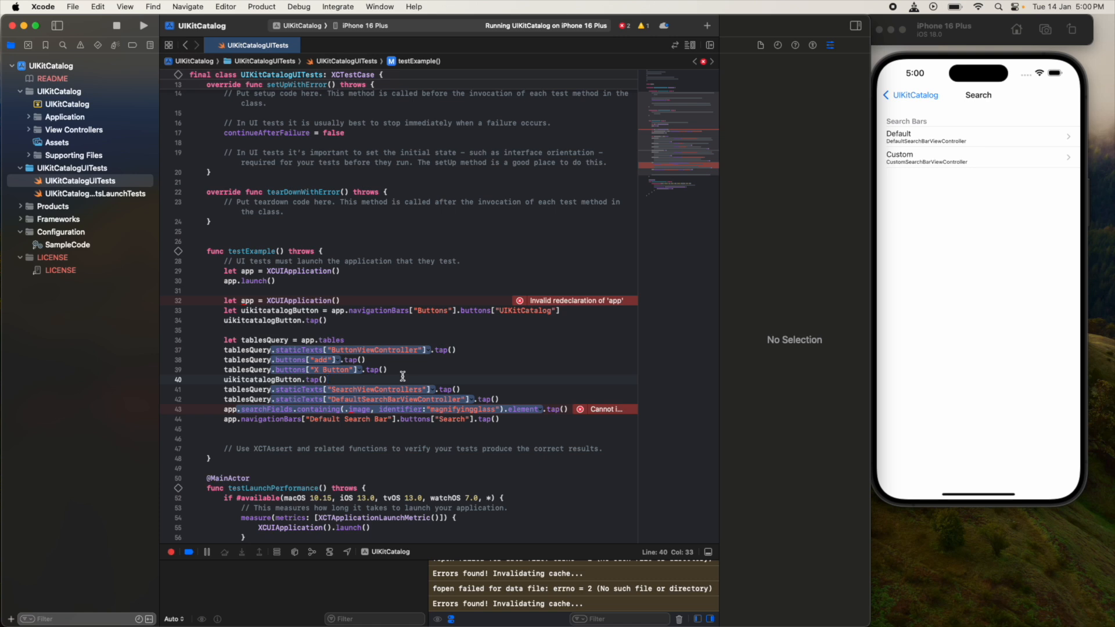
pyautogui.moveTo(228, 339); pyautogui.dragTo(503, 412)
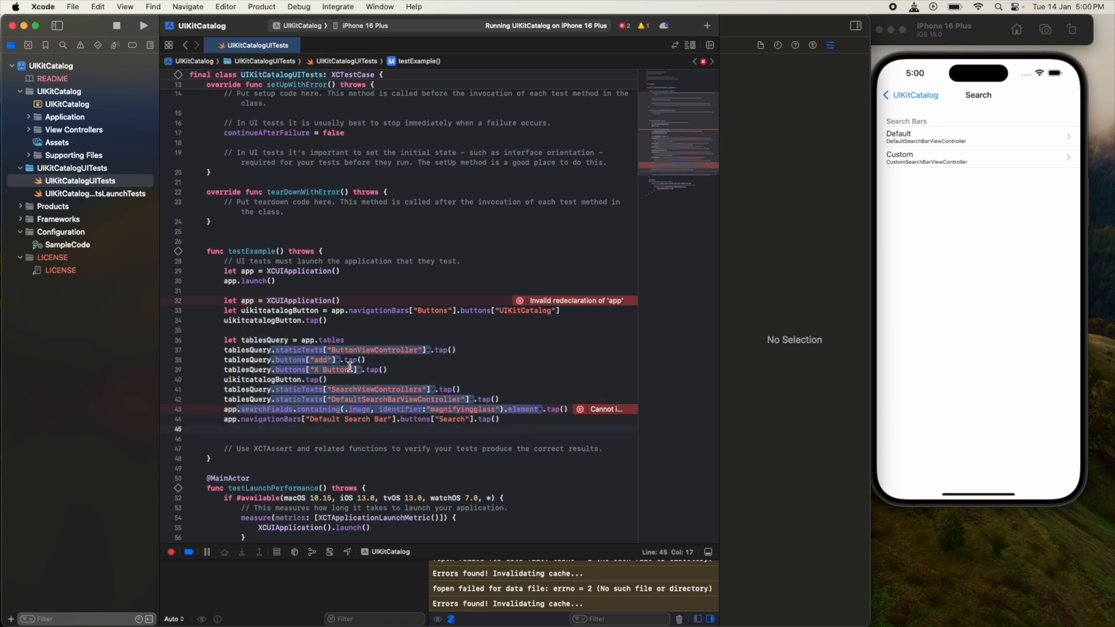
pyautogui.click(389, 370)
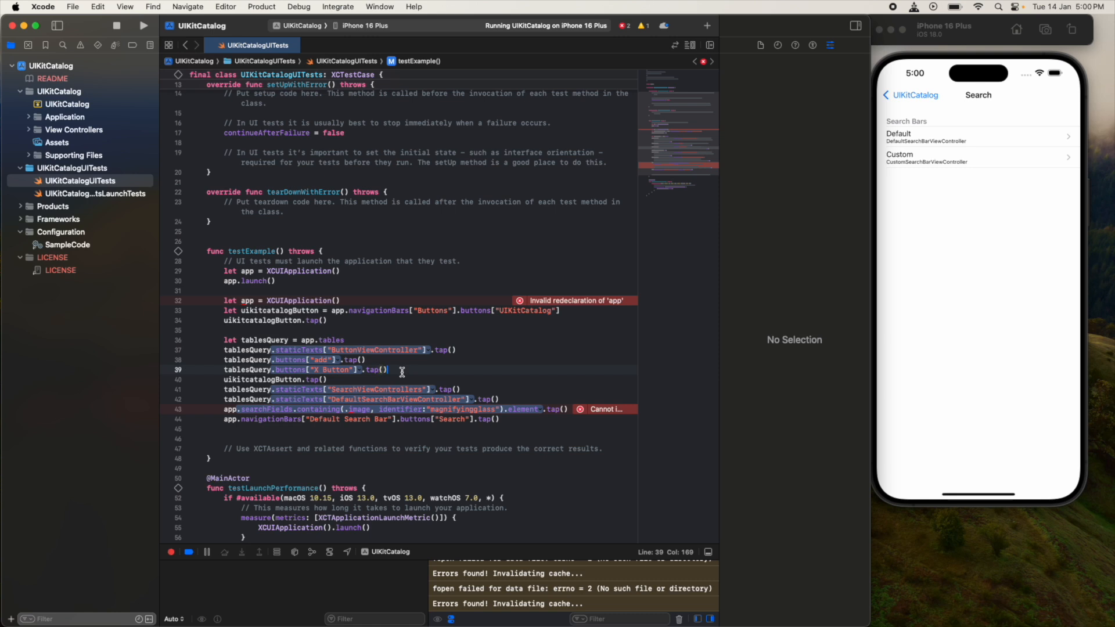
pyautogui.moveTo(244, 352)
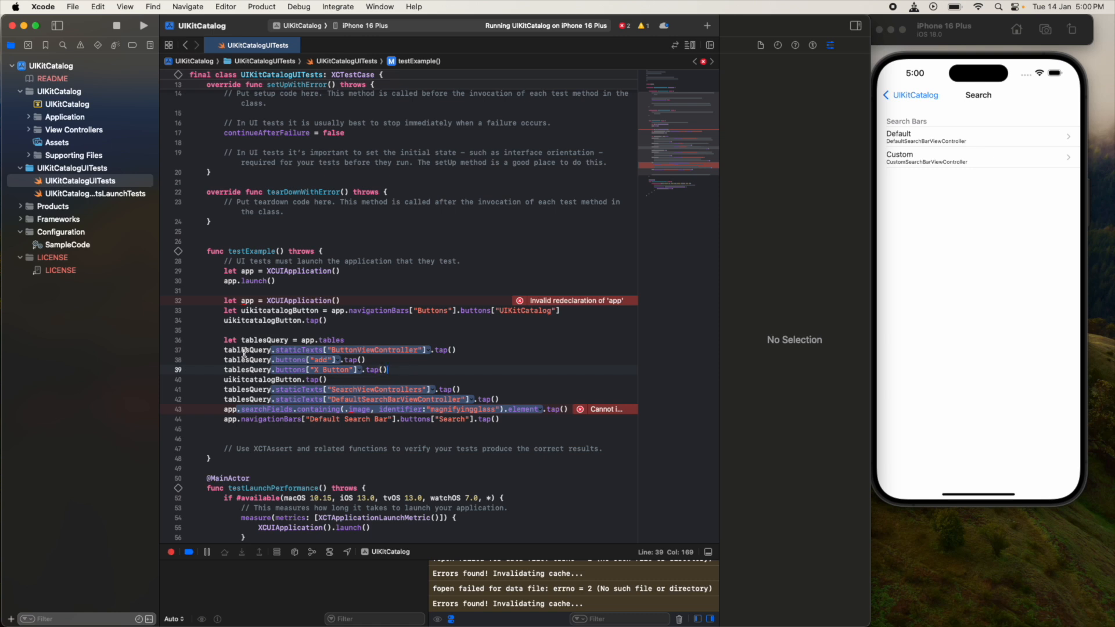